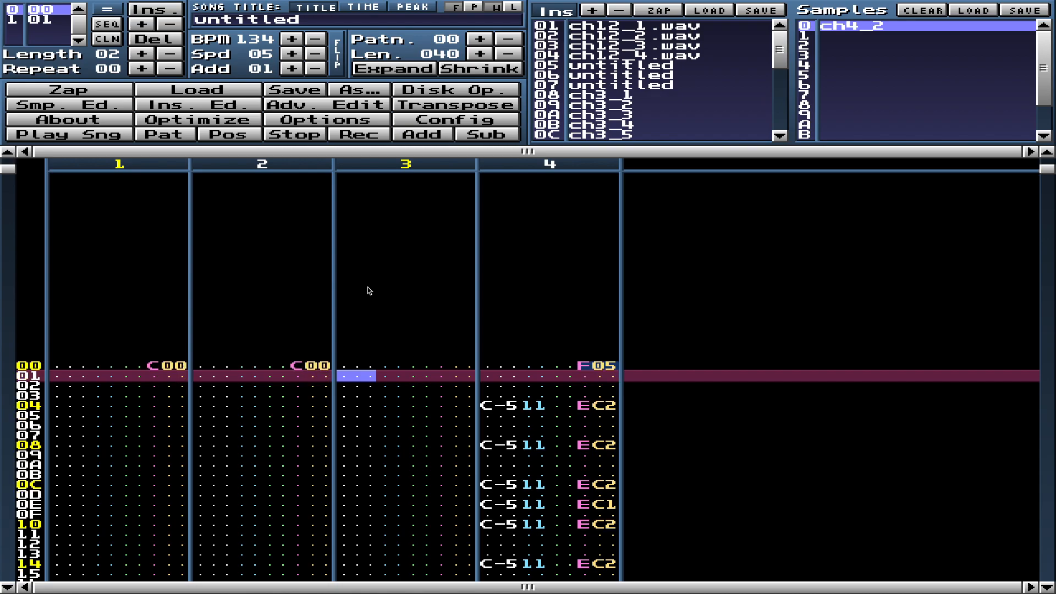
- Place the edit cursor at the top of channel 3 and select instrument 08 ch3_1
scroll(down, 3)
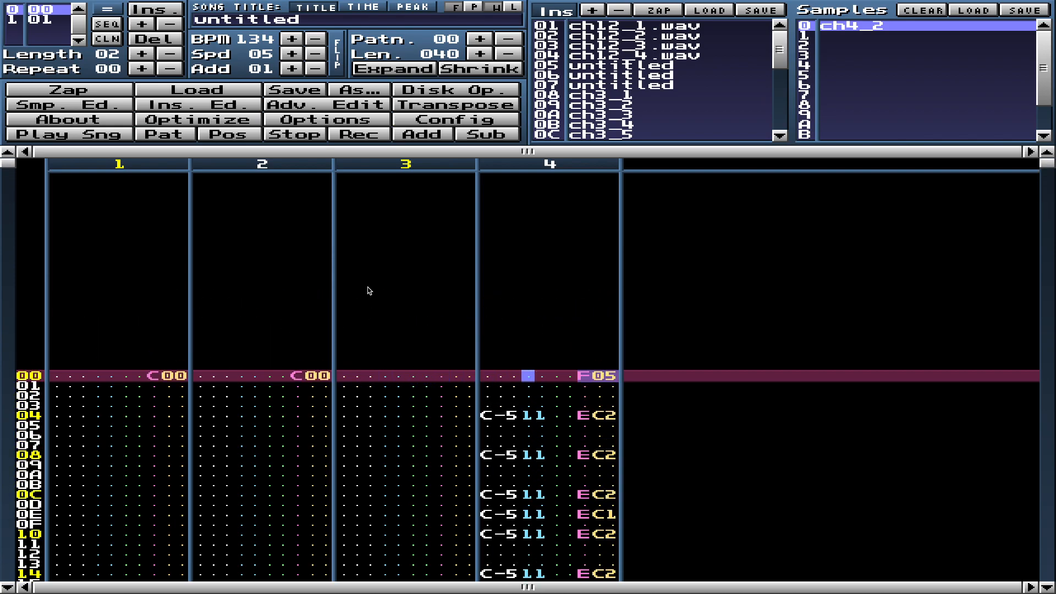
click(354, 375)
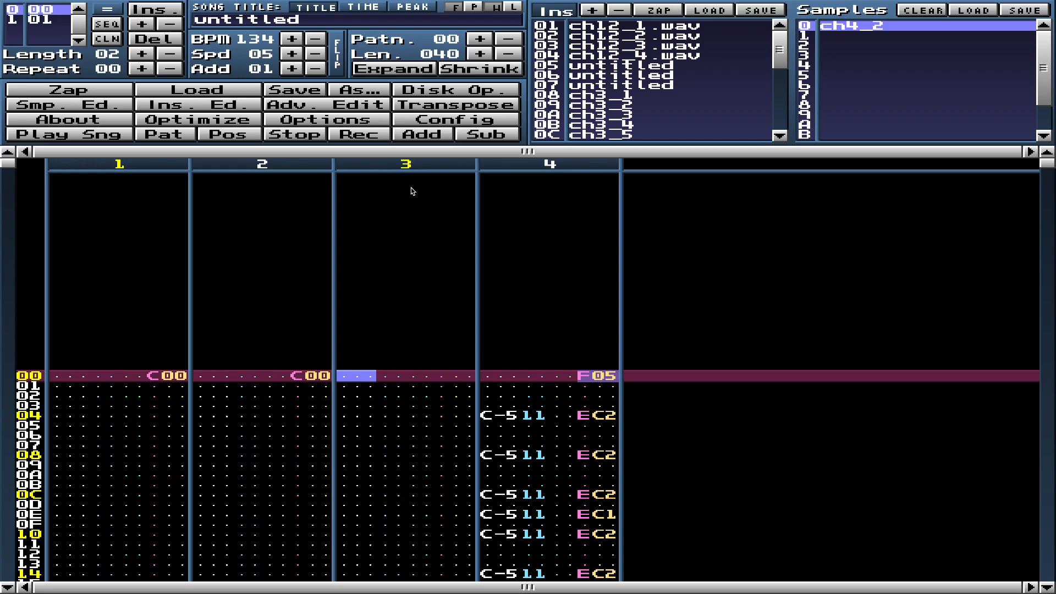
mouse_move(401, 214)
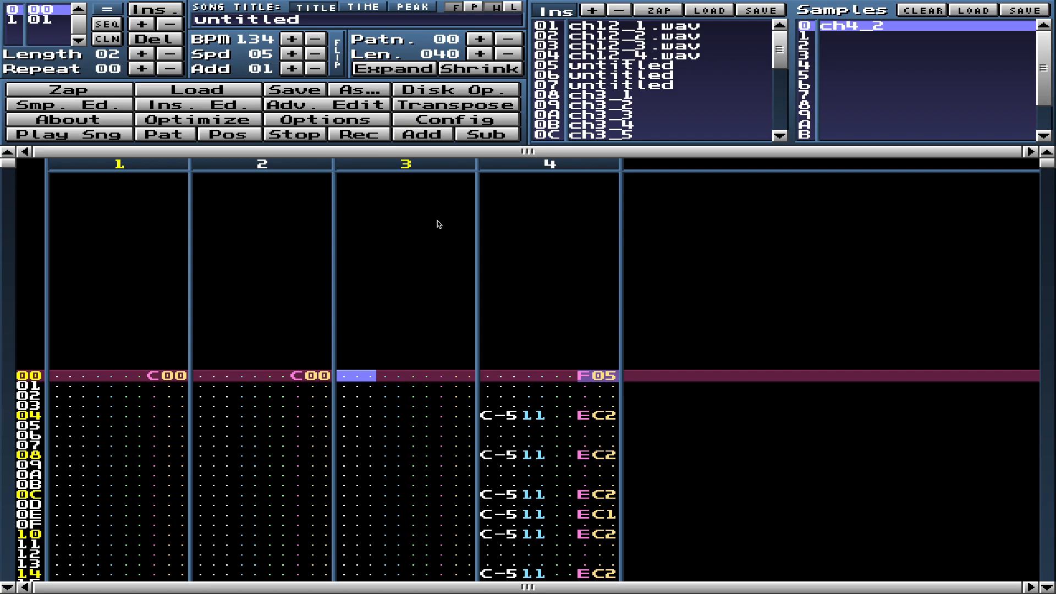
mouse_move(633, 100)
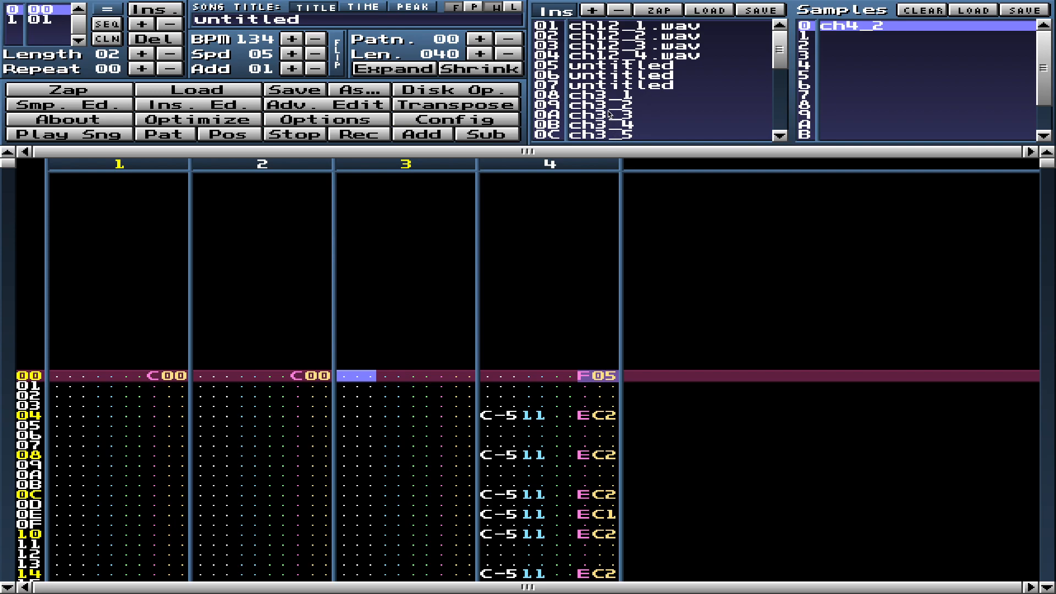
click(606, 95)
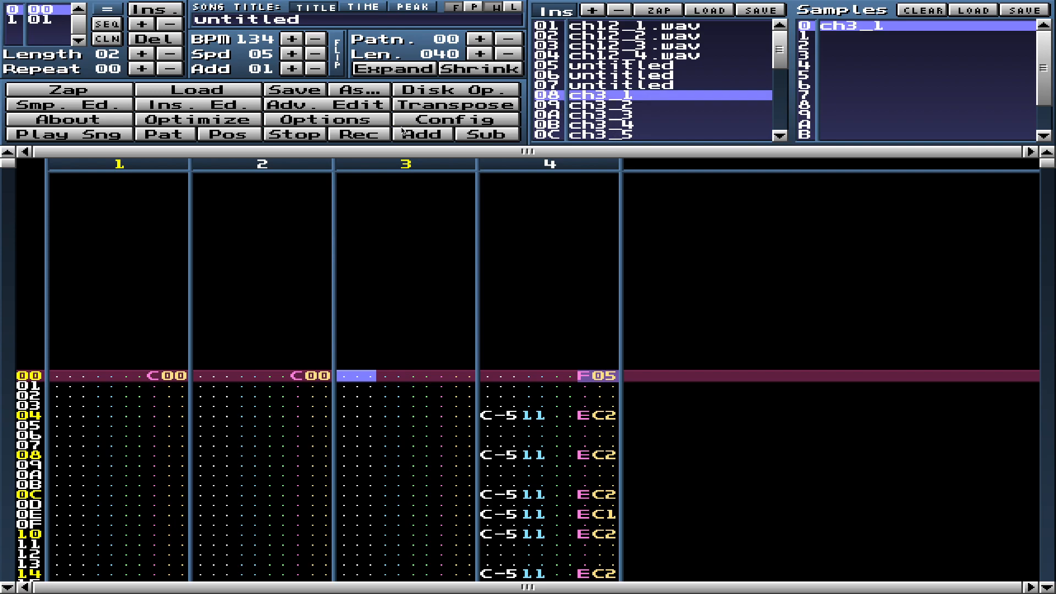
- In the instrument editor, audition the ch3 samples and settle on instrument 0B ch3_4
click(198, 104)
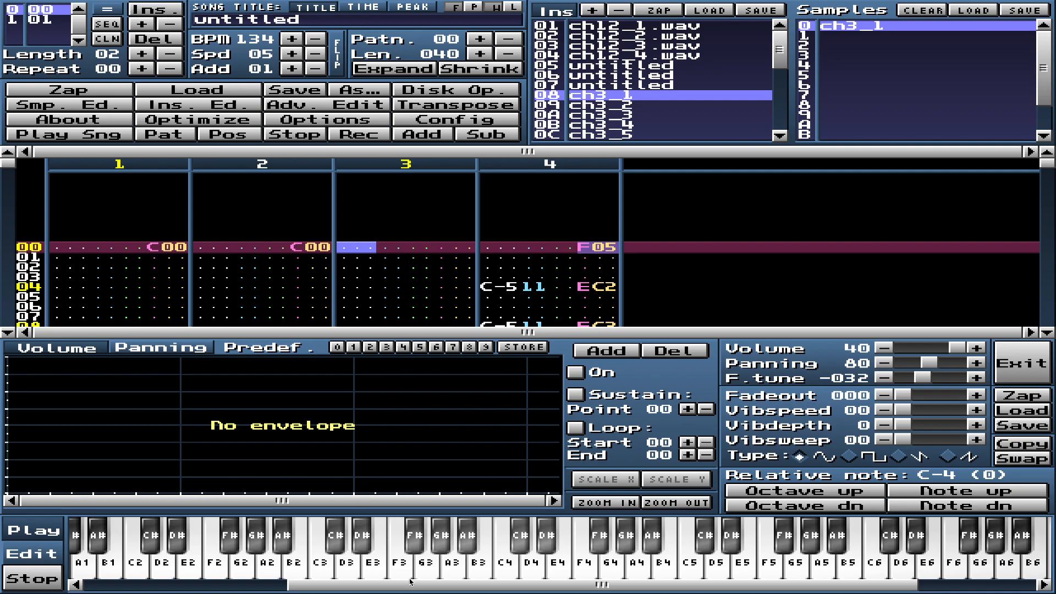
mouse_move(531, 578)
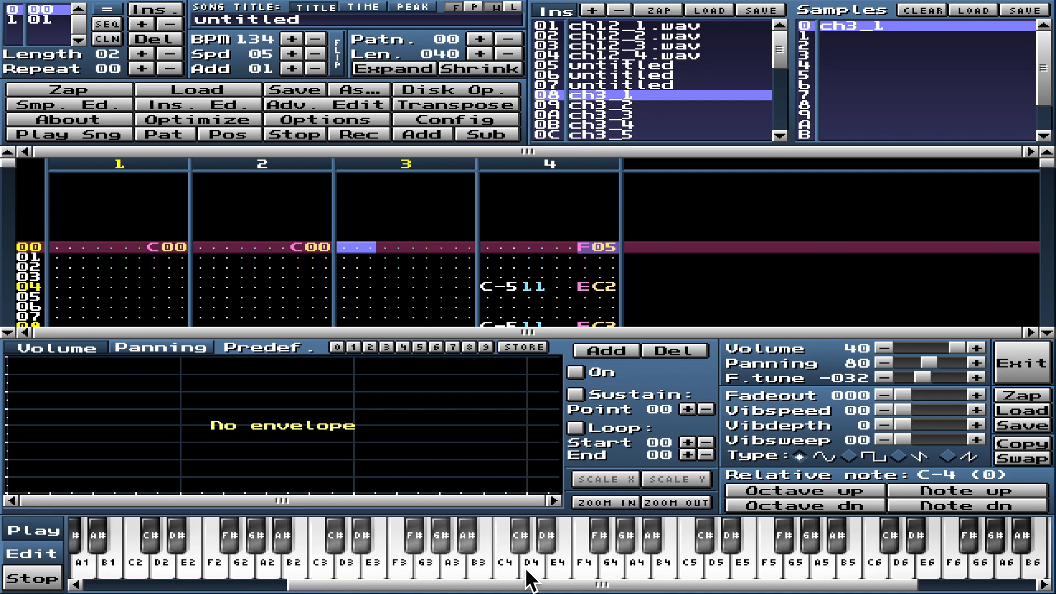
mouse_move(482, 571)
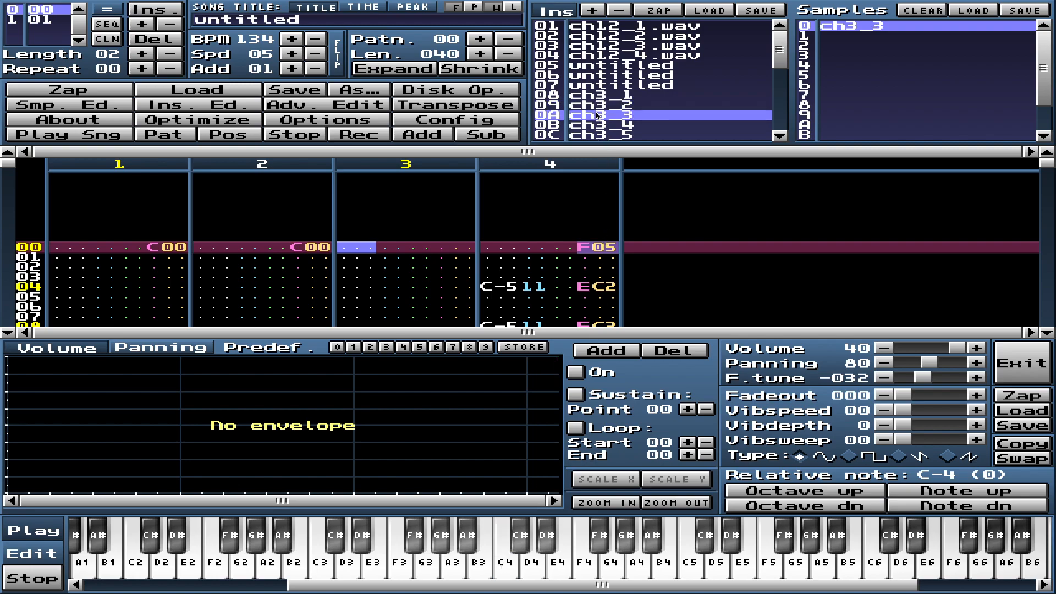
click(500, 545)
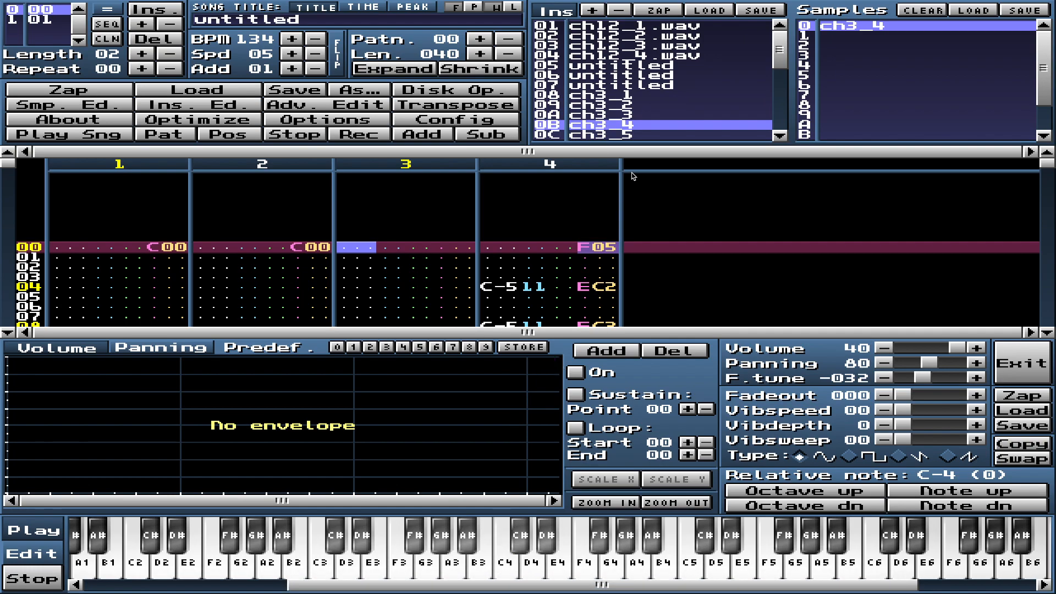
scroll(down, 3)
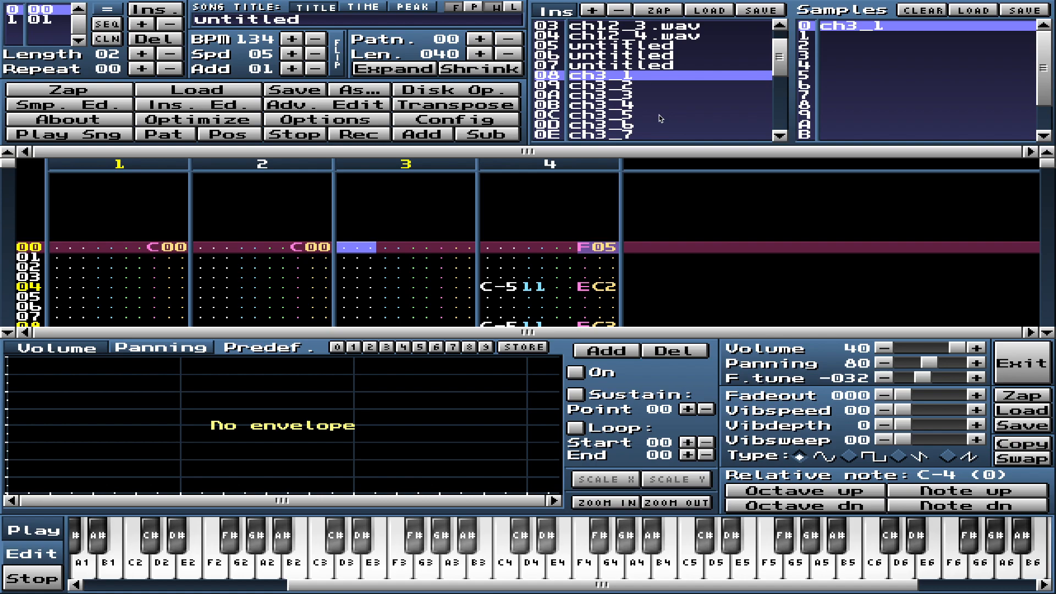
click(640, 106)
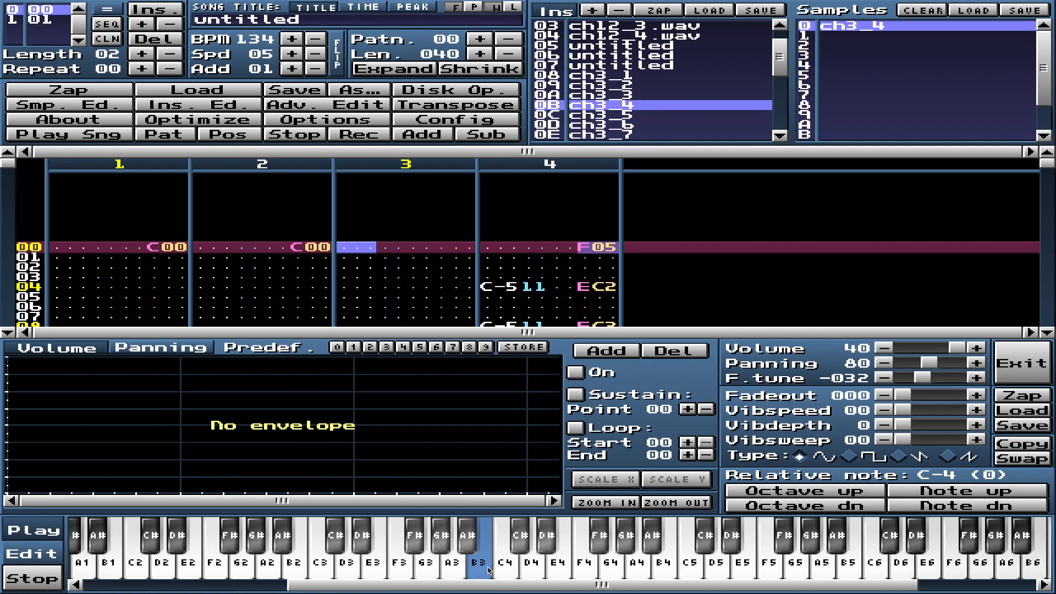
click(504, 552)
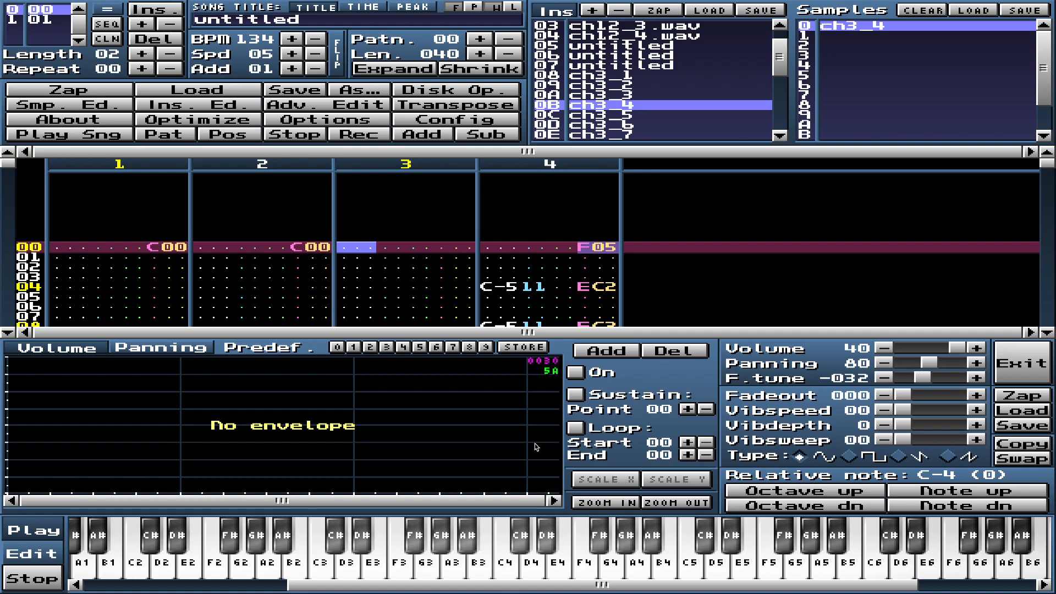
scroll(down, 3)
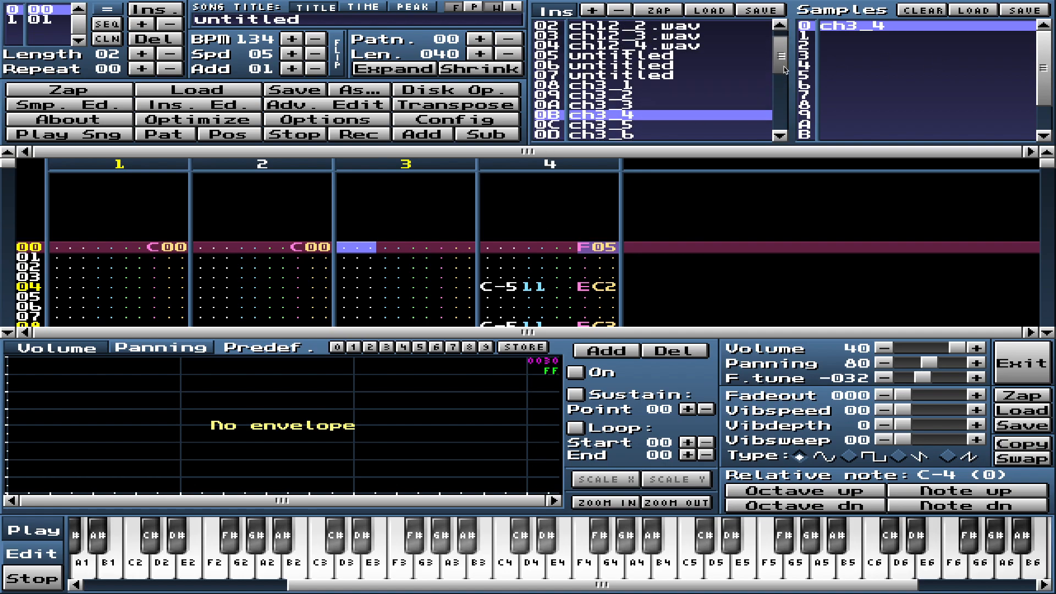
scroll(down, 3)
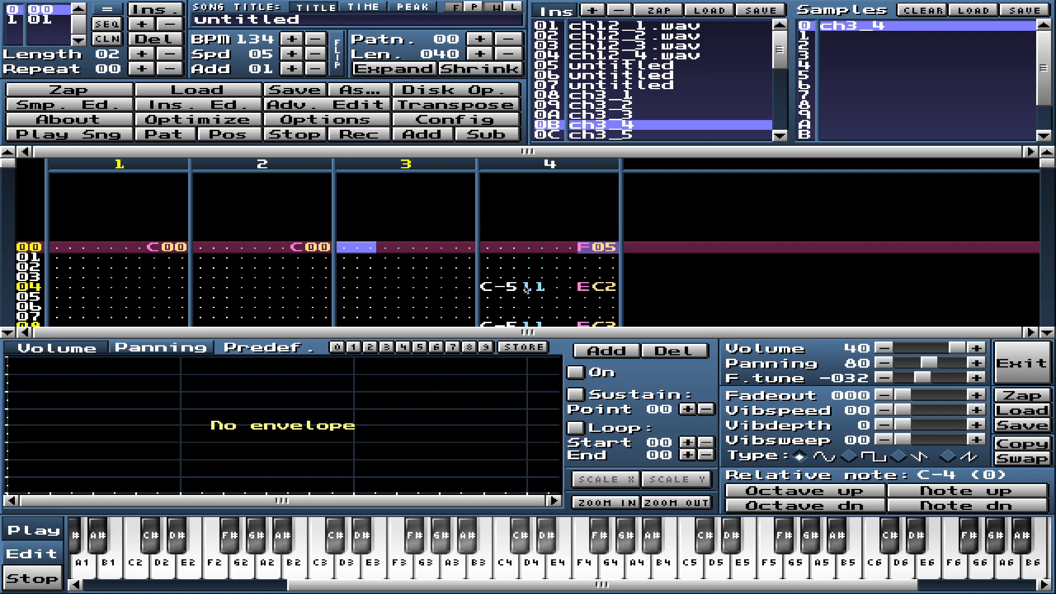
scroll(down, 3)
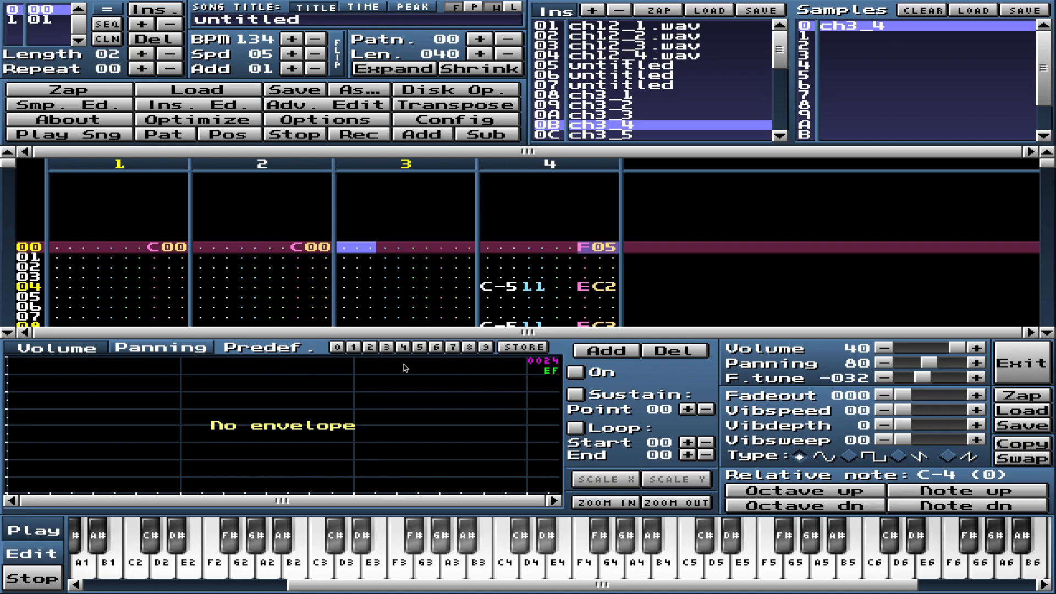
mouse_move(422, 252)
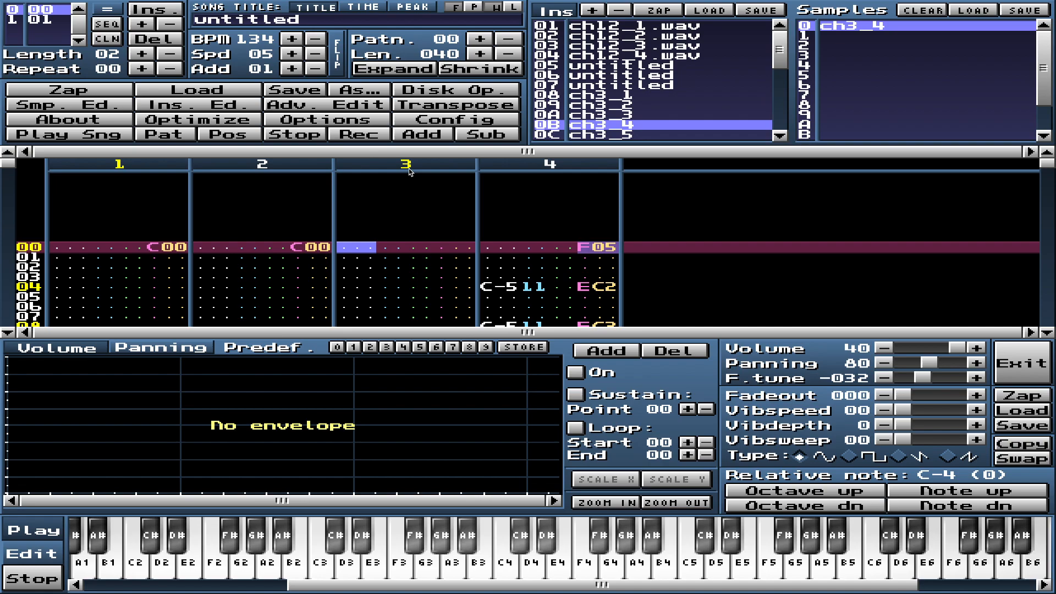
- Enter an E-3 note on instrument 0B with a C30 effect at channel 3 row 00
click(357, 134)
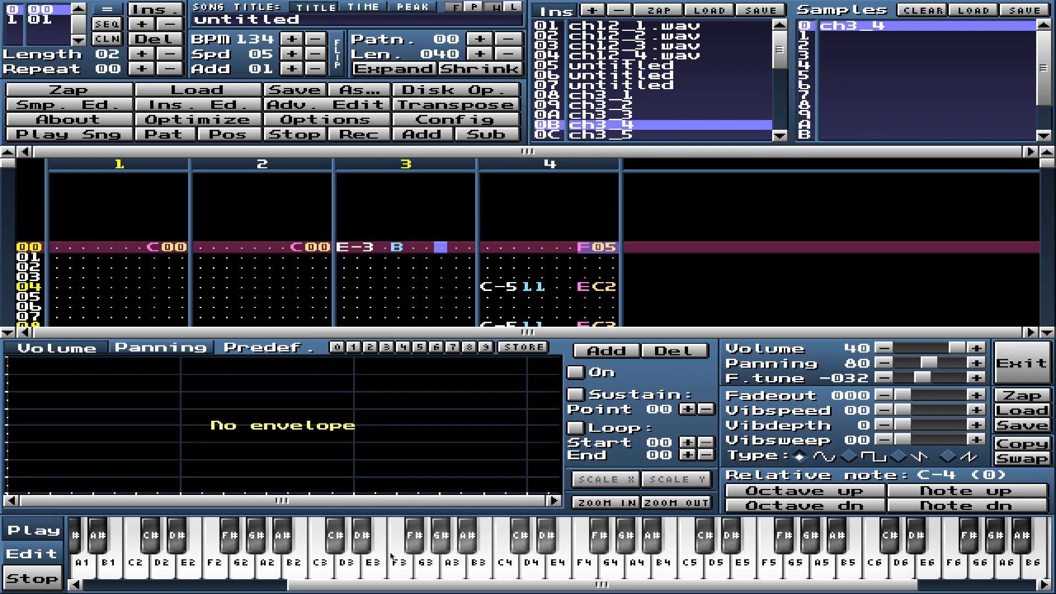
click(350, 134)
text(C30)
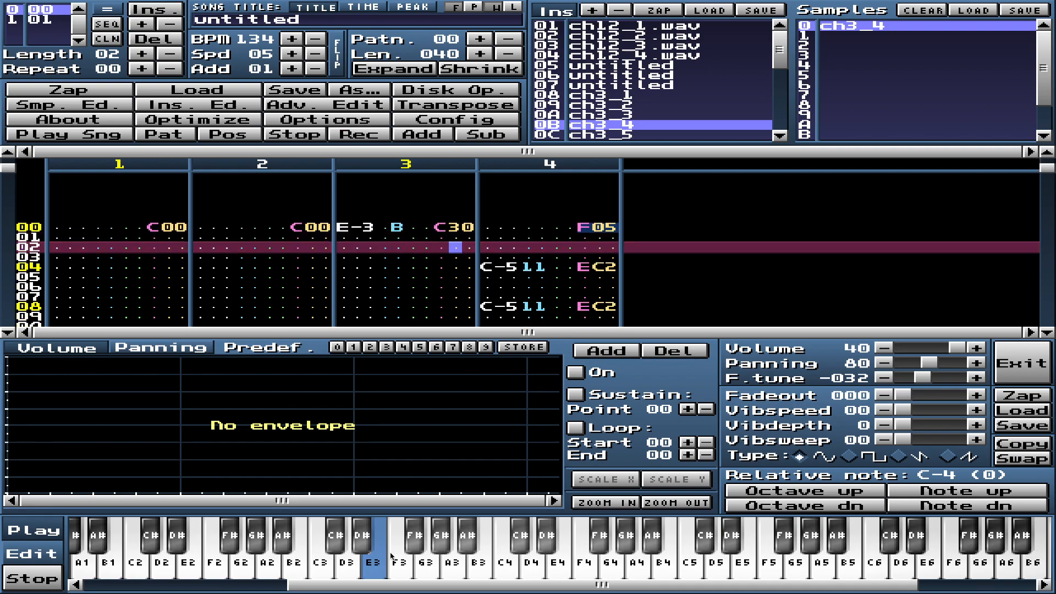
- Enter C00 at row 07, E-3 with C30 at row 08, and C00 at row 09
scroll(down, 3)
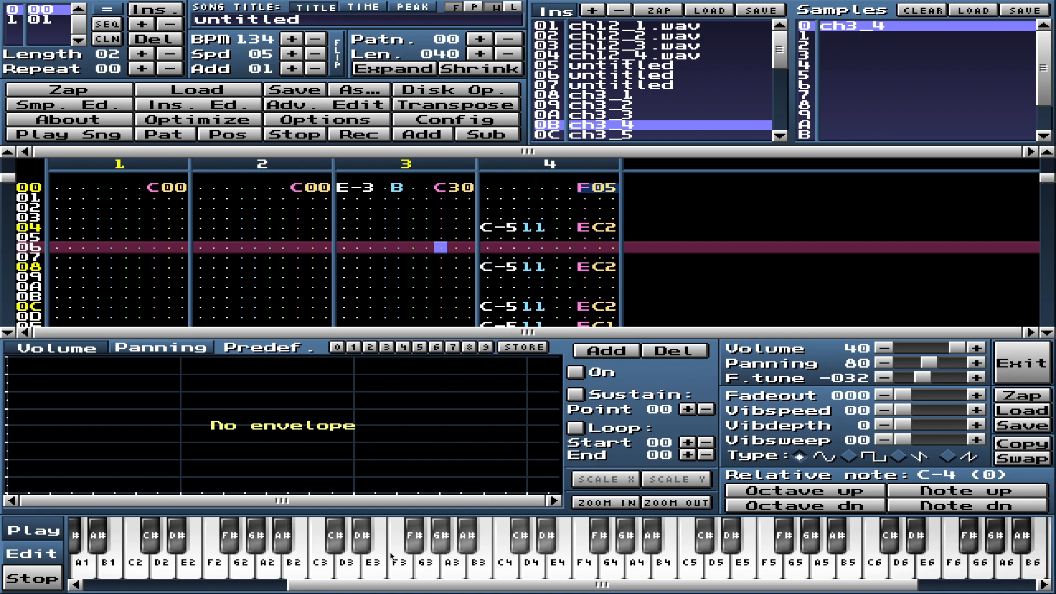
scroll(down, 3)
text(C00)
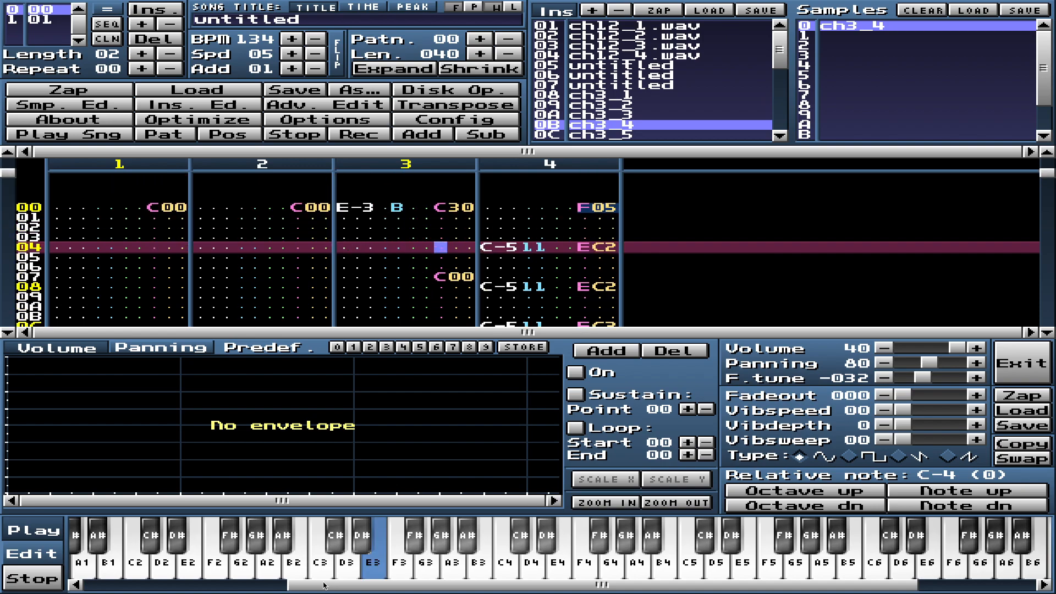
scroll(down, 3)
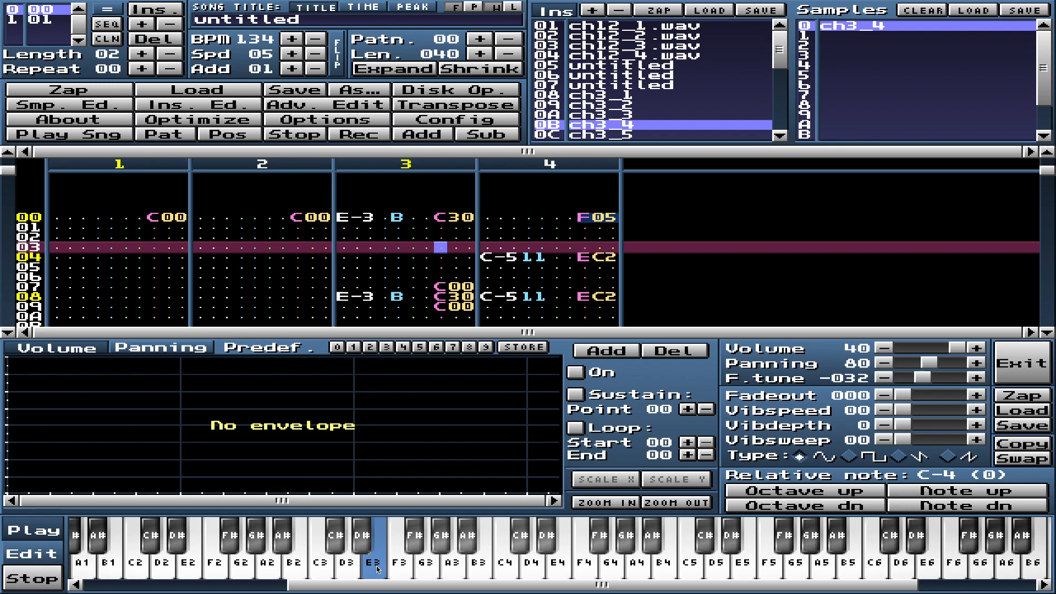
- Enable record mode and add an E-3 note with C30 at channel 3 row 20
scroll(down, 3)
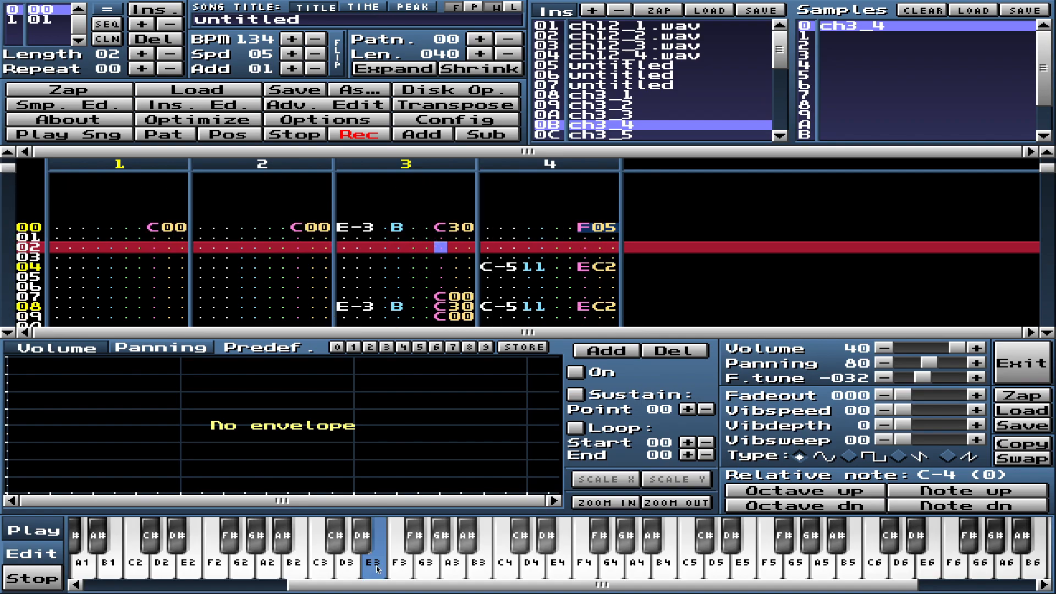
scroll(down, 3)
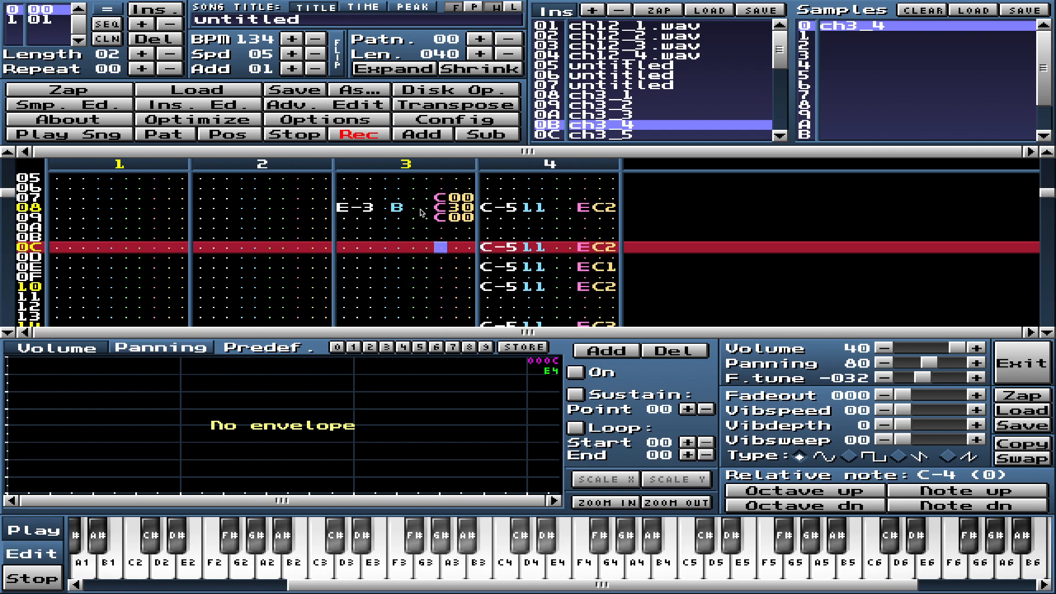
scroll(down, 3)
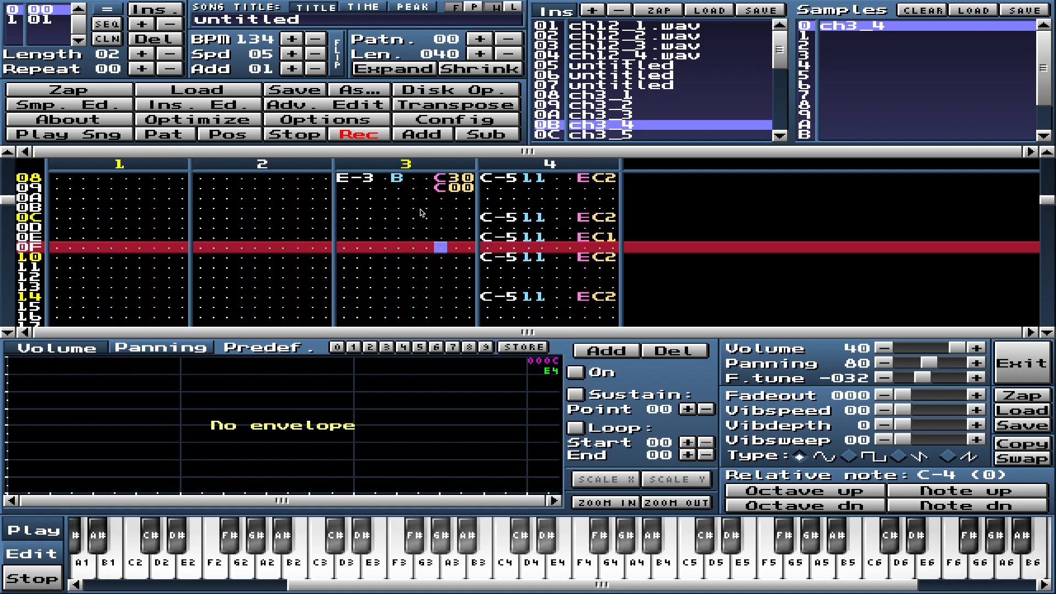
scroll(down, 3)
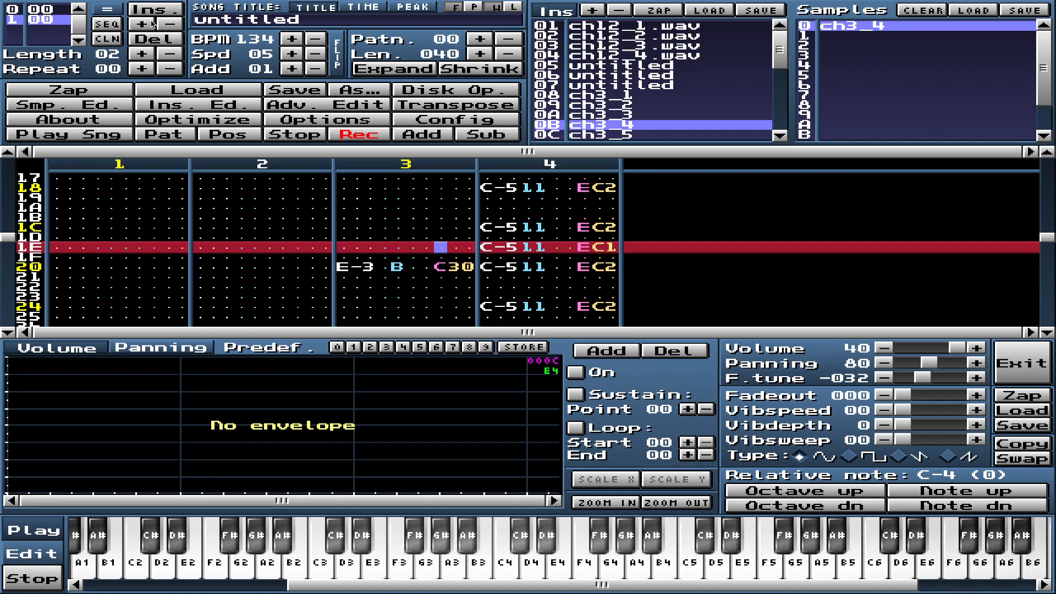
- Add two order positions so pattern 00 plays first, then pattern 01 twice
click(479, 39)
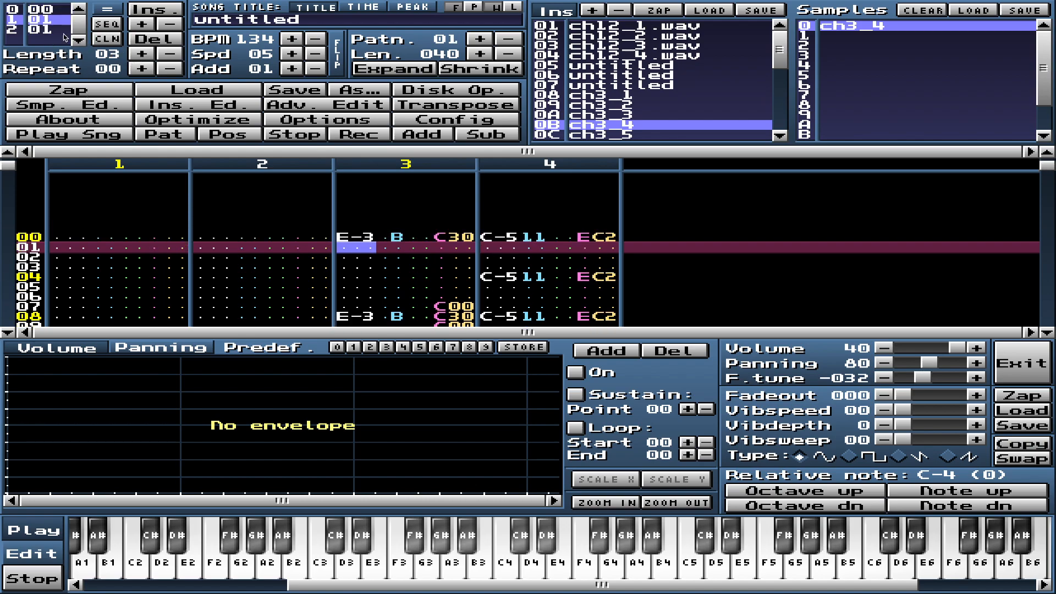
click(40, 30)
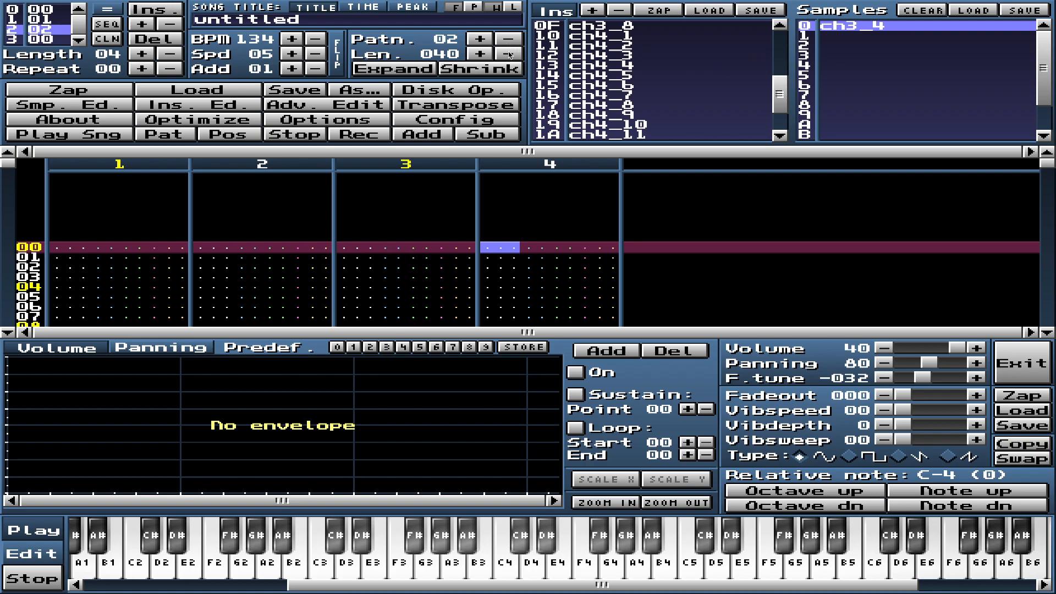
- Insert a new pattern 02 as the third order entry and select instrument 11 ch4_2
click(620, 45)
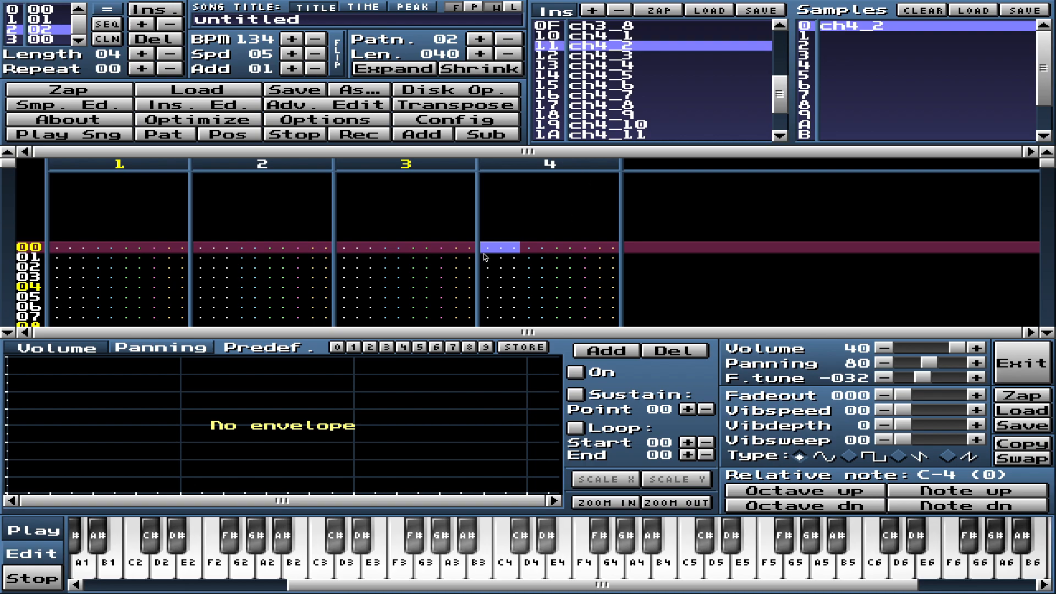
mouse_move(489, 257)
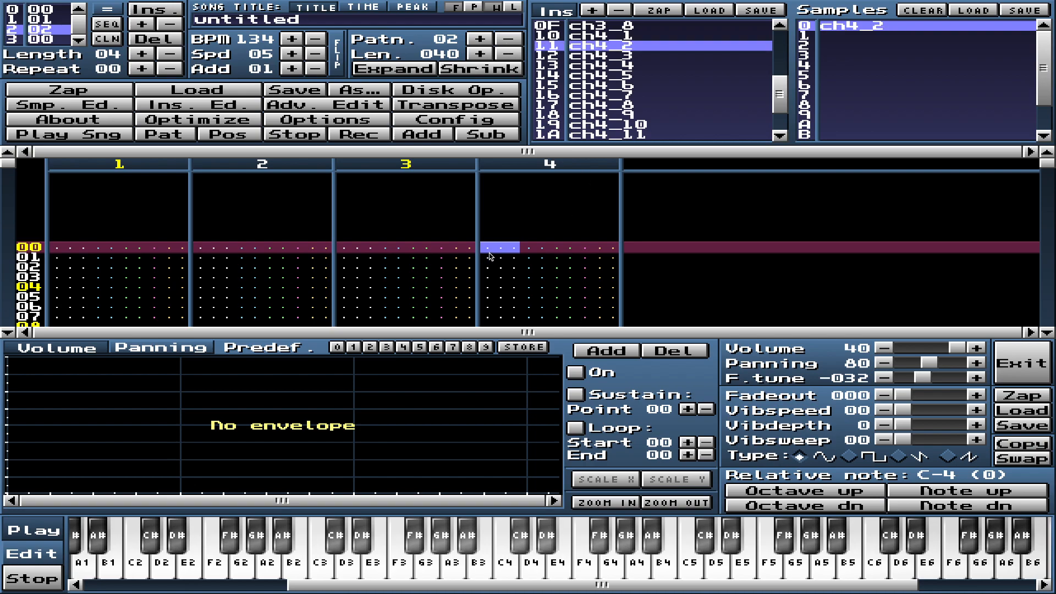
- Enter C-5 drum hits with EC1 and EC2 at rows 00 and 04 of channel 4
click(358, 134)
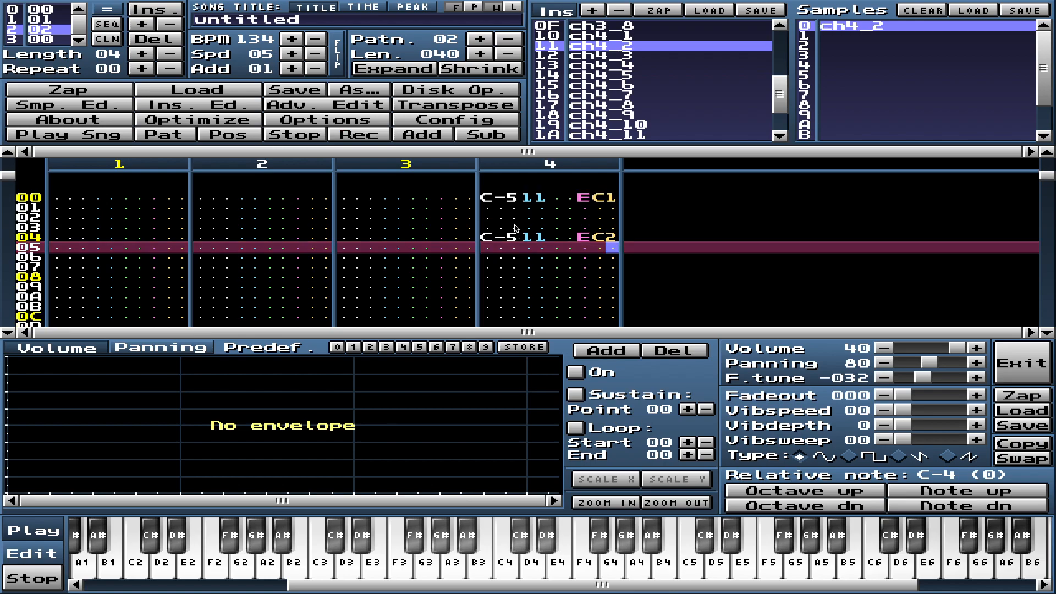
right_click(549, 247)
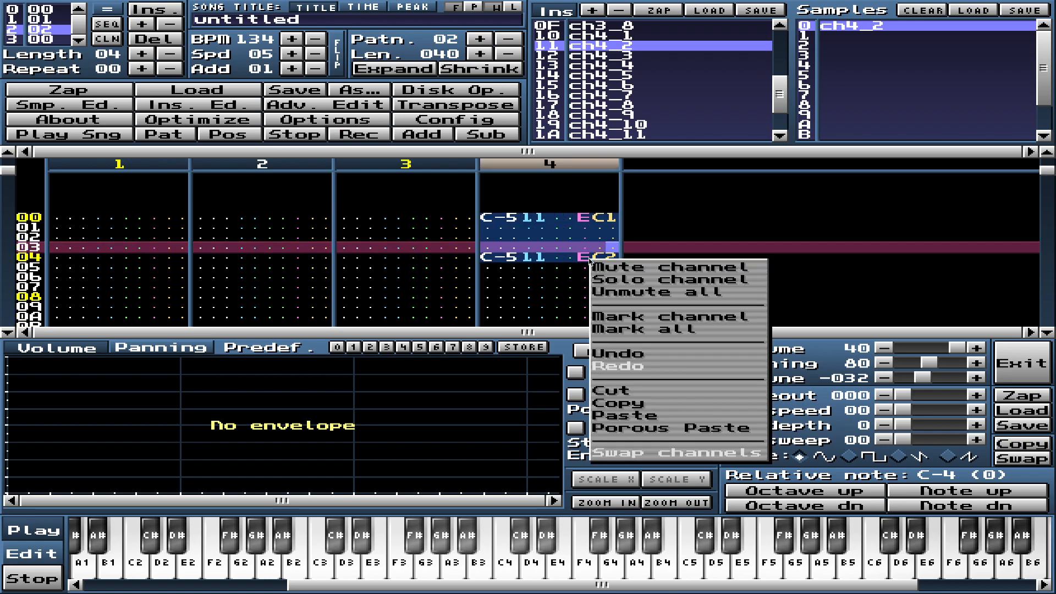
- Copy the channel 4 drum rows and paste them at rows 08 and 10
click(495, 290)
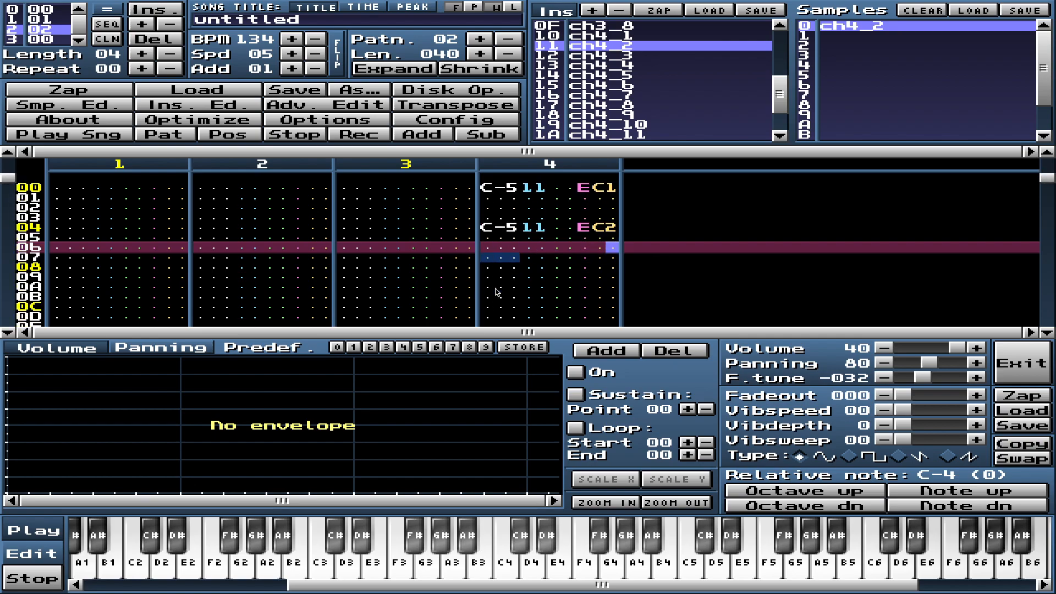
right_click(512, 248)
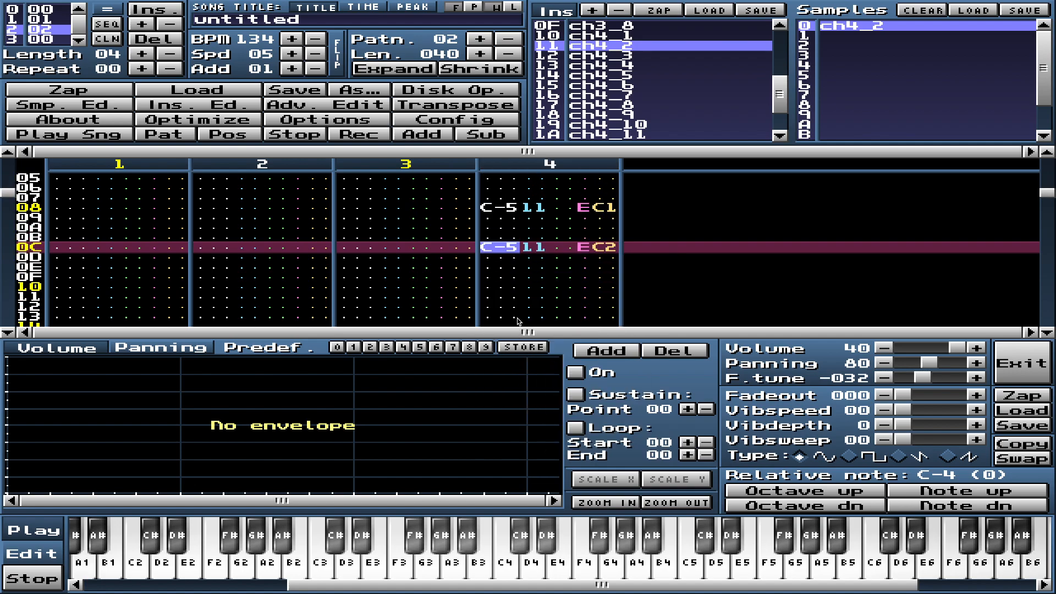
right_click(518, 320)
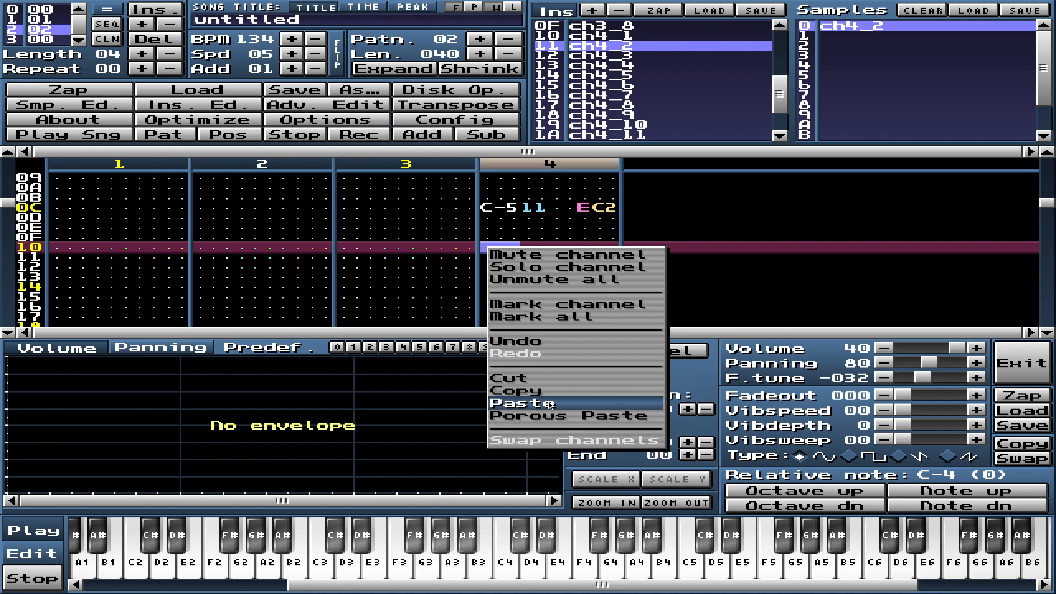
click(531, 404)
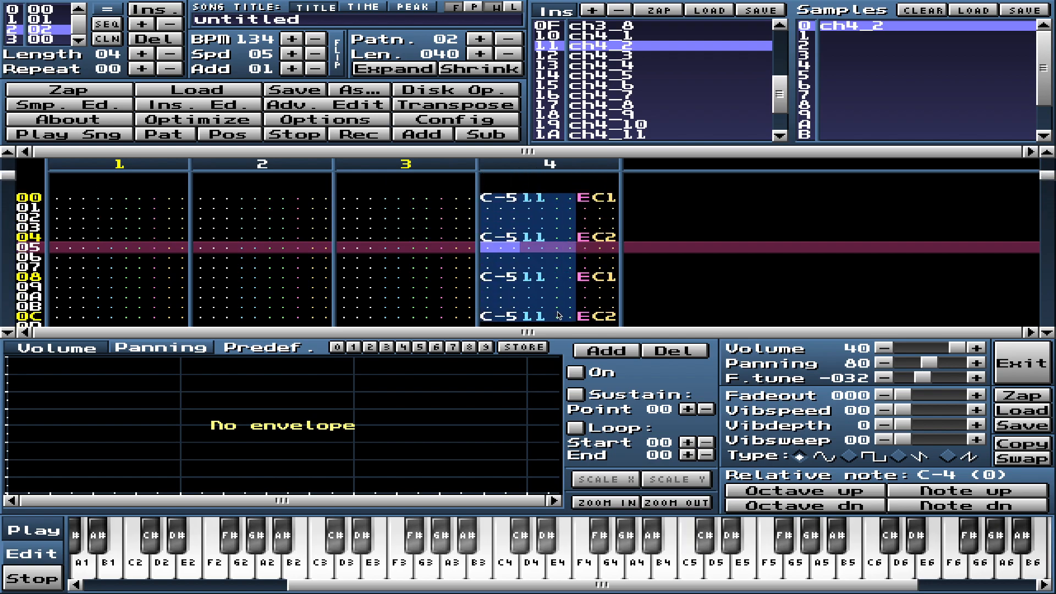
scroll(down, 3)
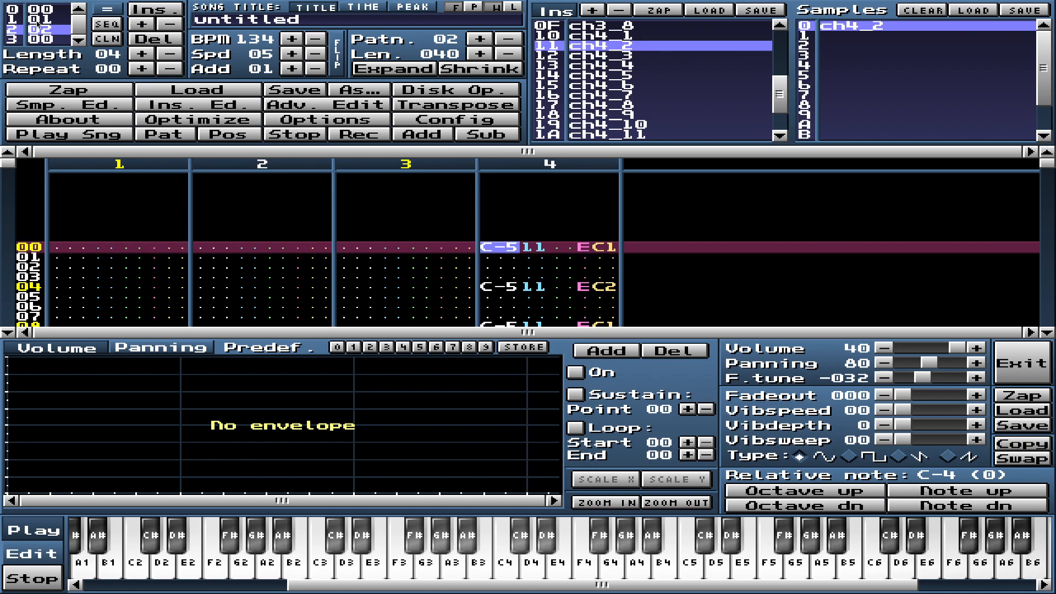
mouse_move(378, 571)
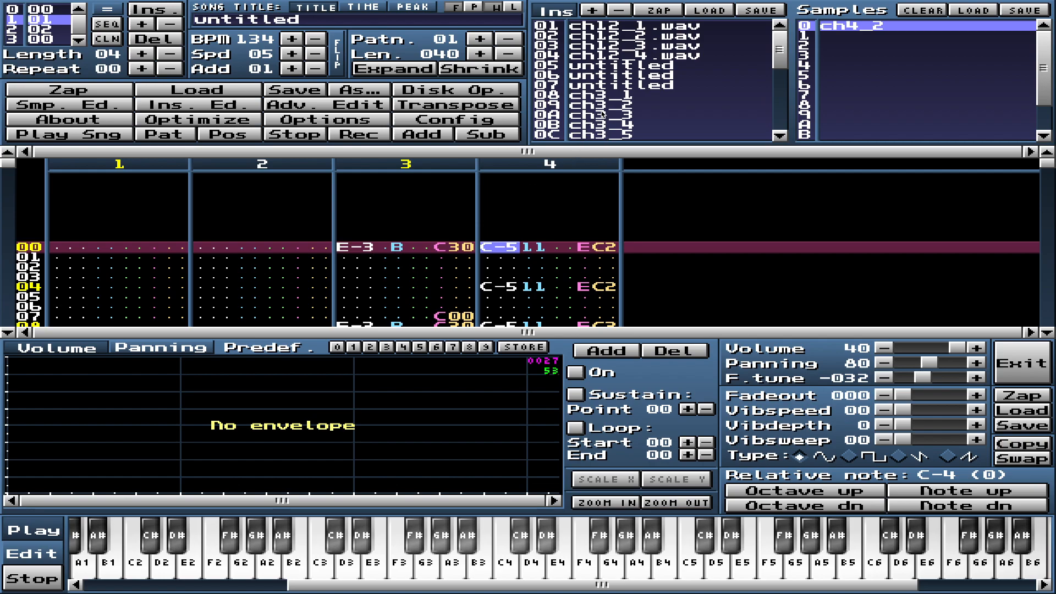
- Select instrument 08 ch3_1, show pattern 02, and turn record mode on
click(619, 105)
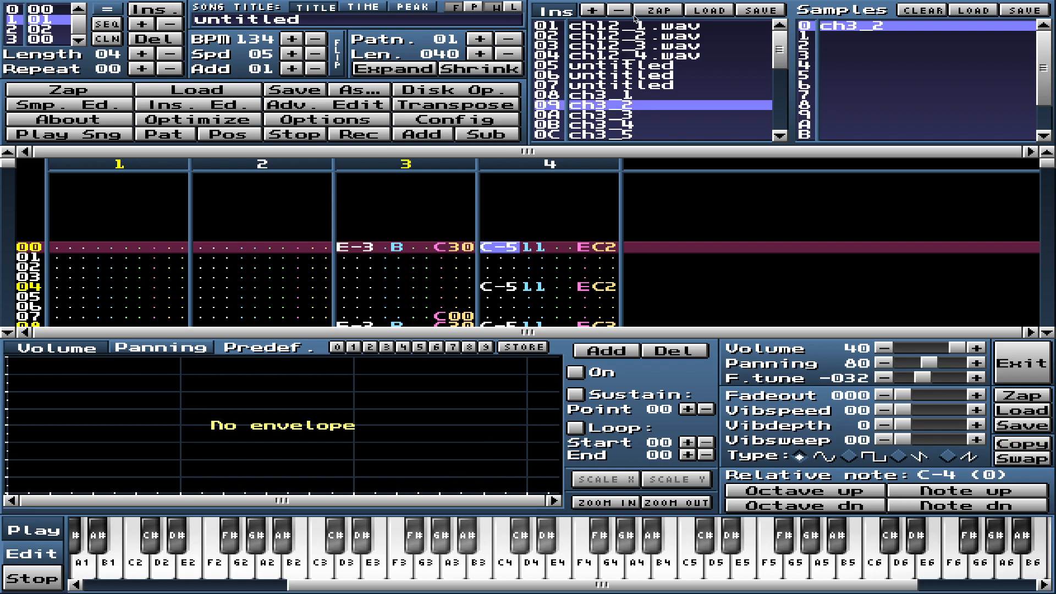
click(606, 95)
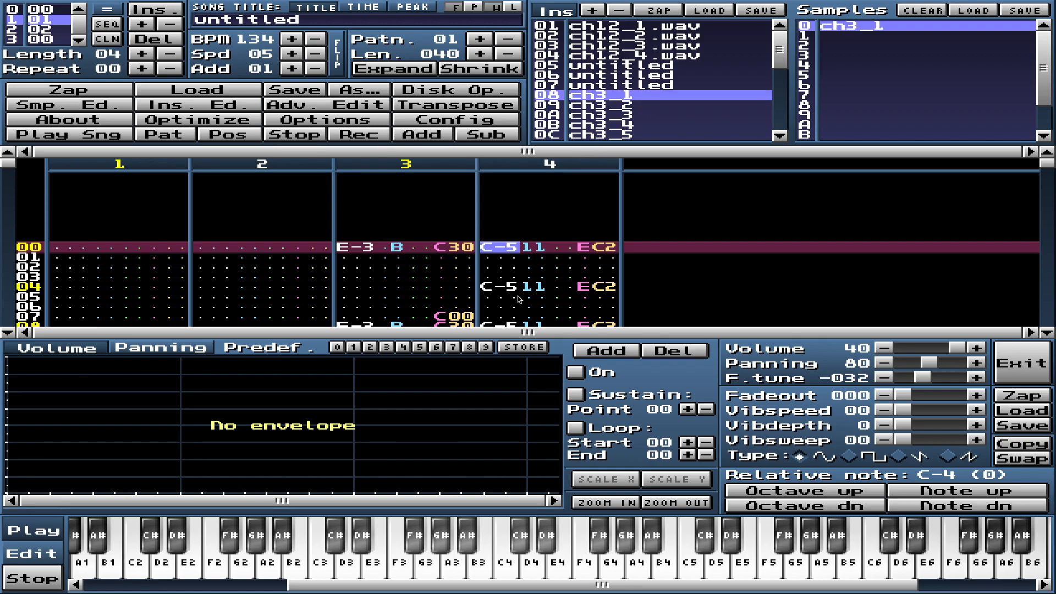
mouse_move(350, 570)
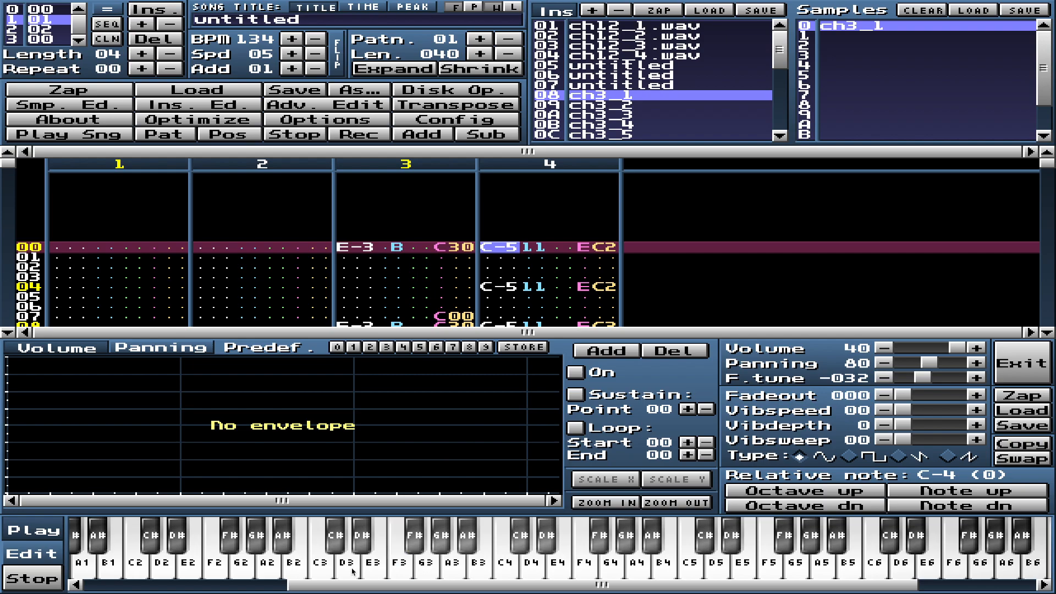
mouse_move(368, 569)
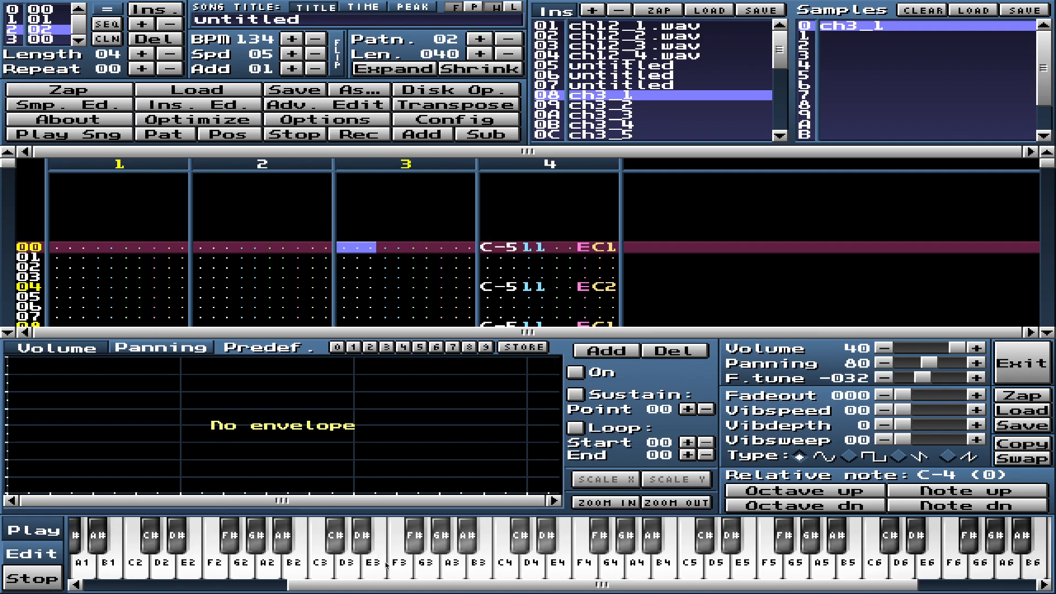
mouse_move(306, 572)
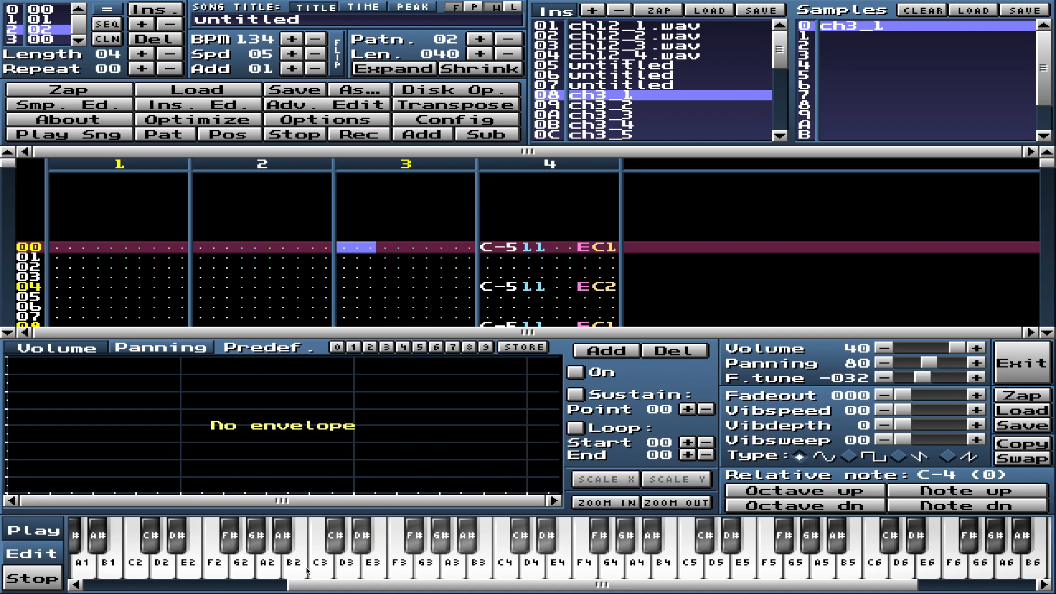
click(348, 561)
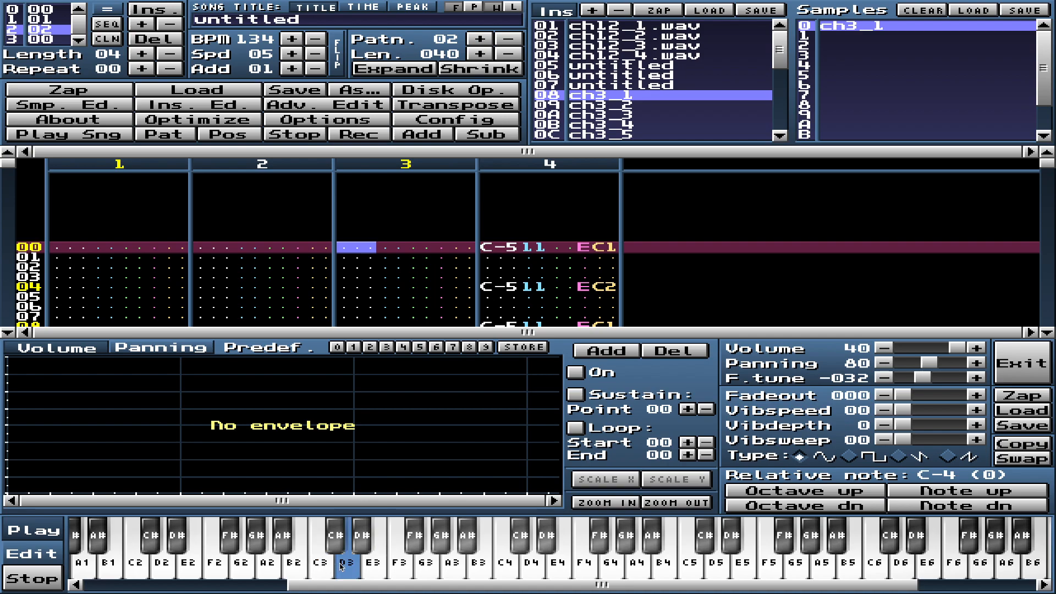
click(359, 135)
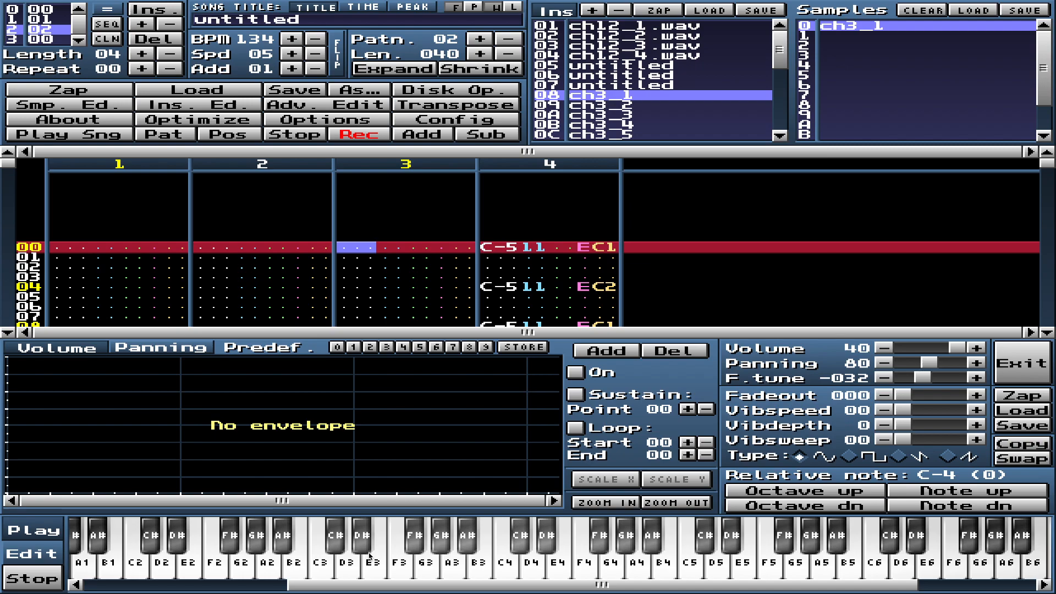
- In channel 3, enter E-3 with instrument 8 and C30 on rows 00 and 02, C00 on rows 01 and 03
click(358, 135)
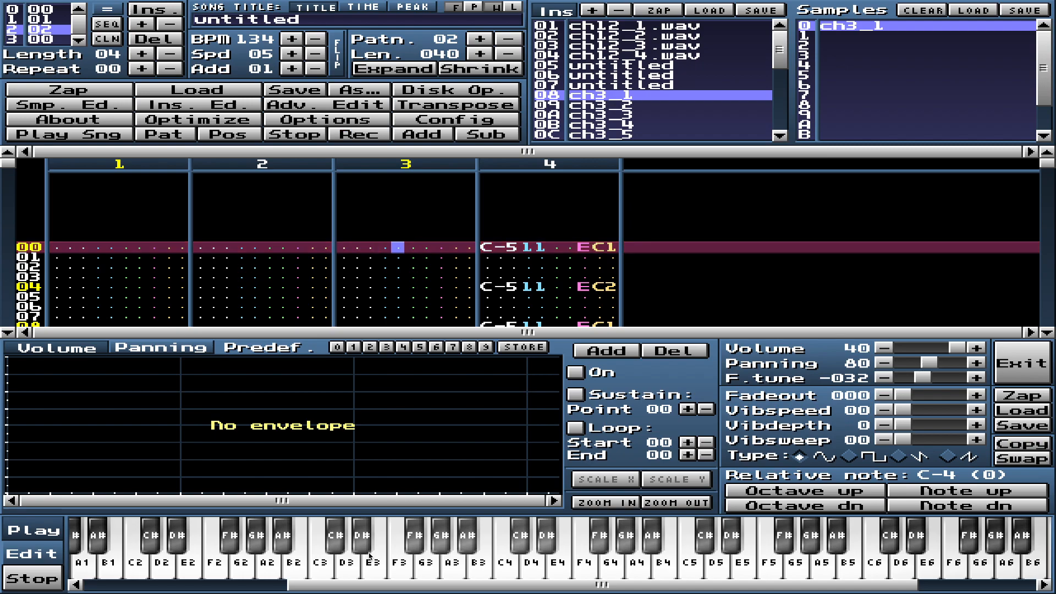
click(355, 134)
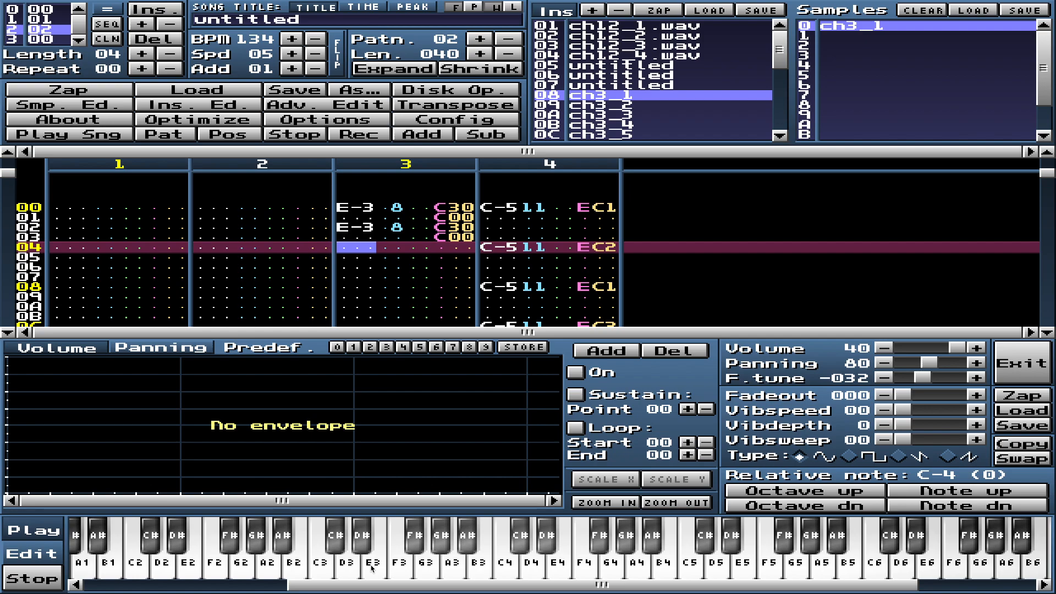
click(356, 208)
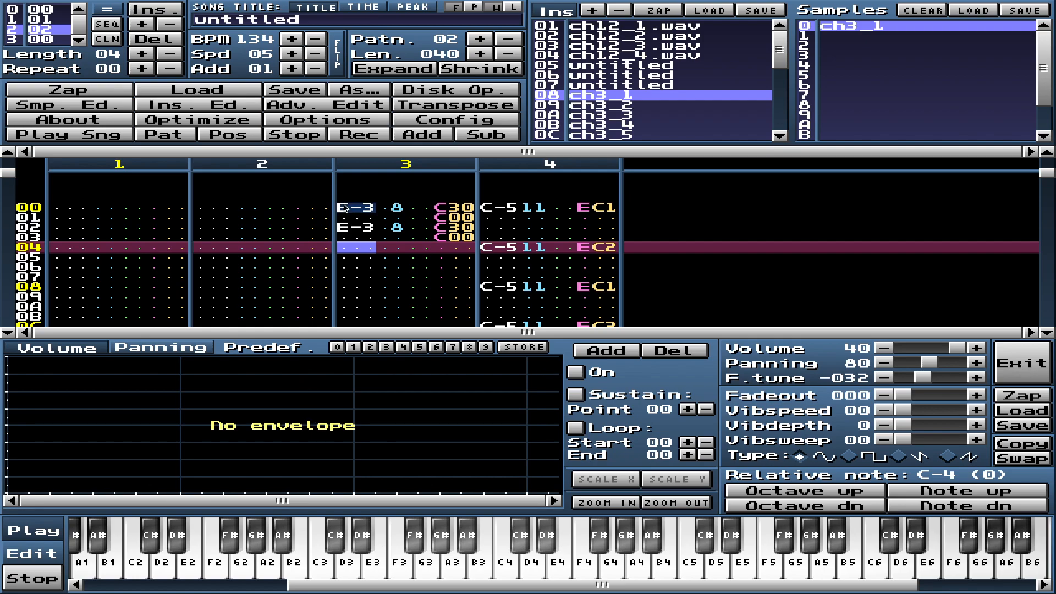
- Copy and paste the E-3 C30/C00 row pairs down channel 3 through row 0F
right_click(404, 222)
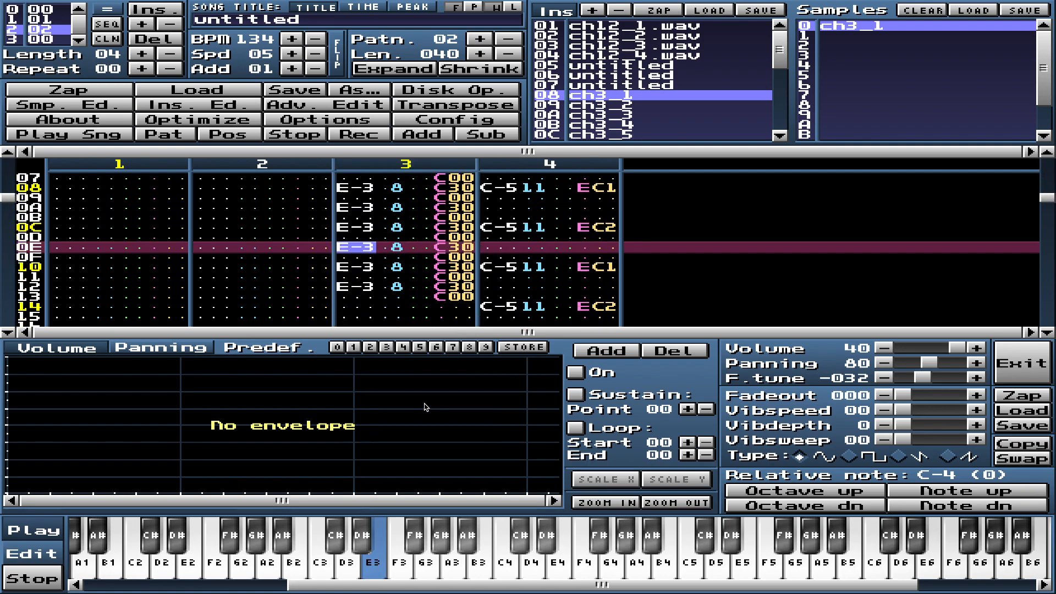
scroll(down, 3)
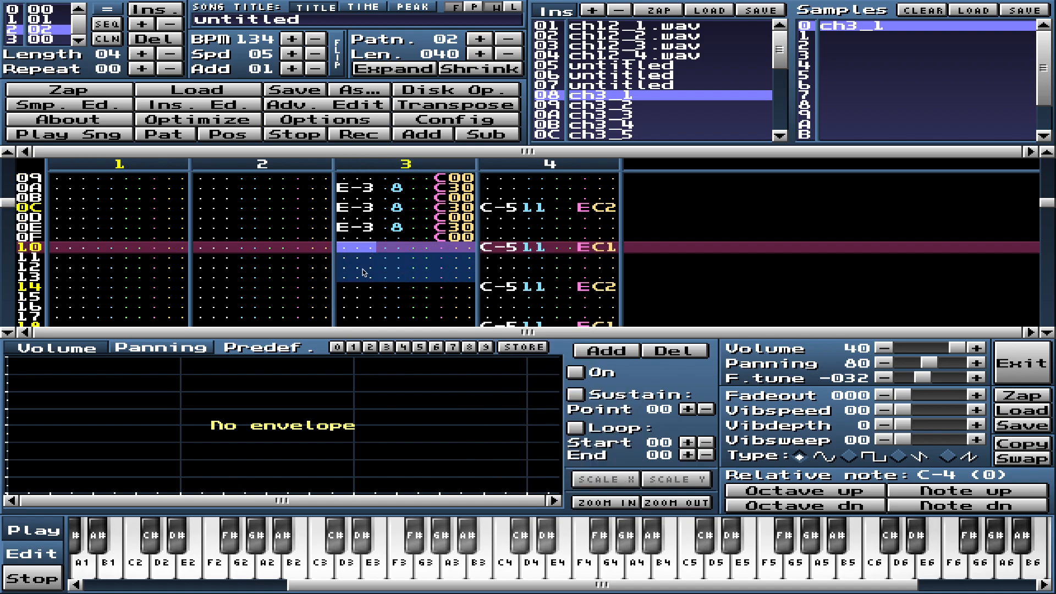
click(357, 134)
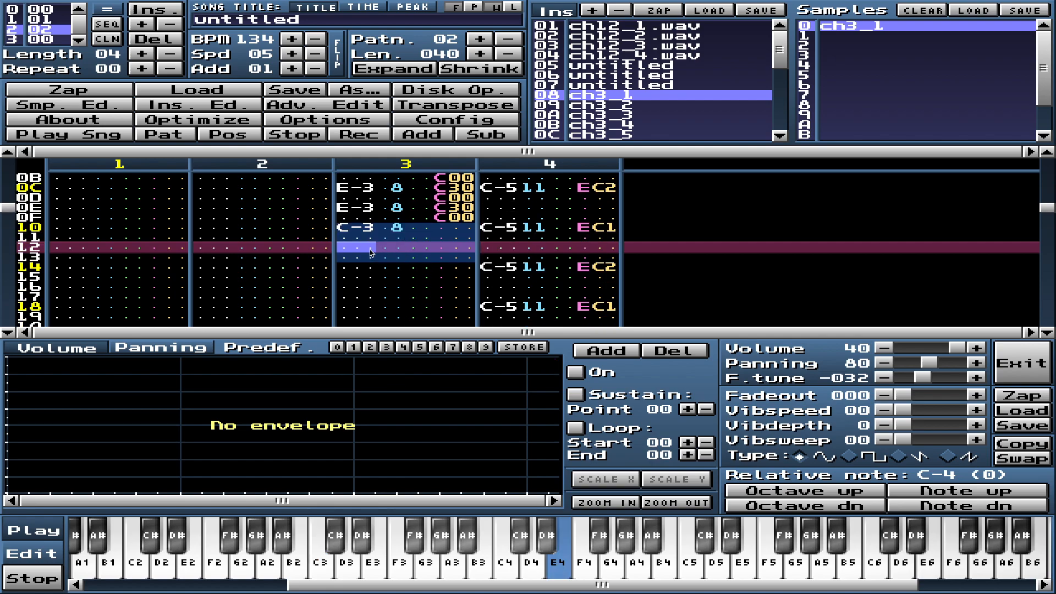
- With Rec on, enter C-3 notes in channel 3 rows 10–1E with alternating C30/C00 effects
click(358, 135)
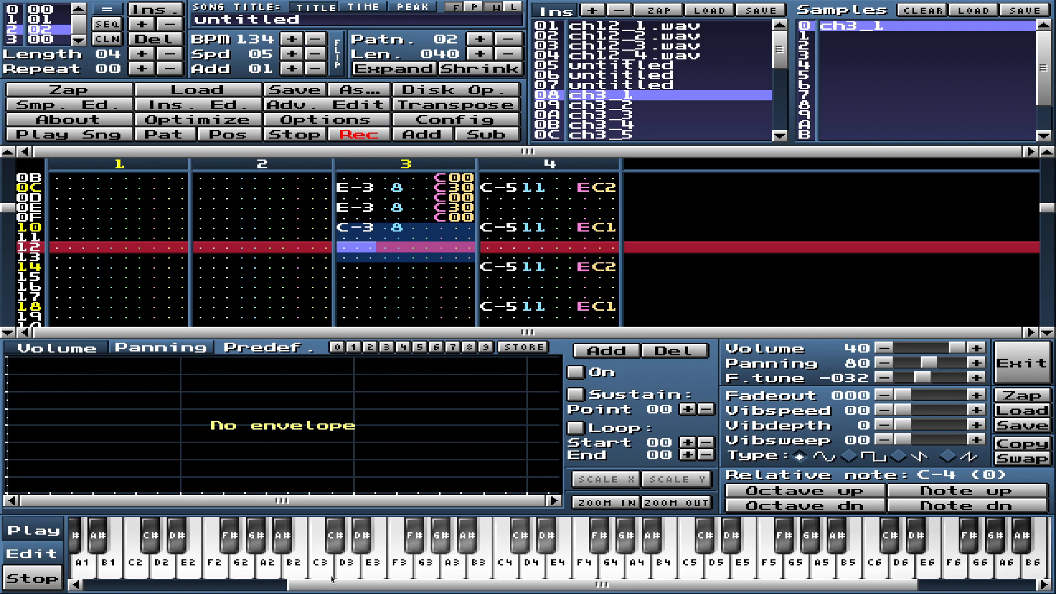
click(322, 549)
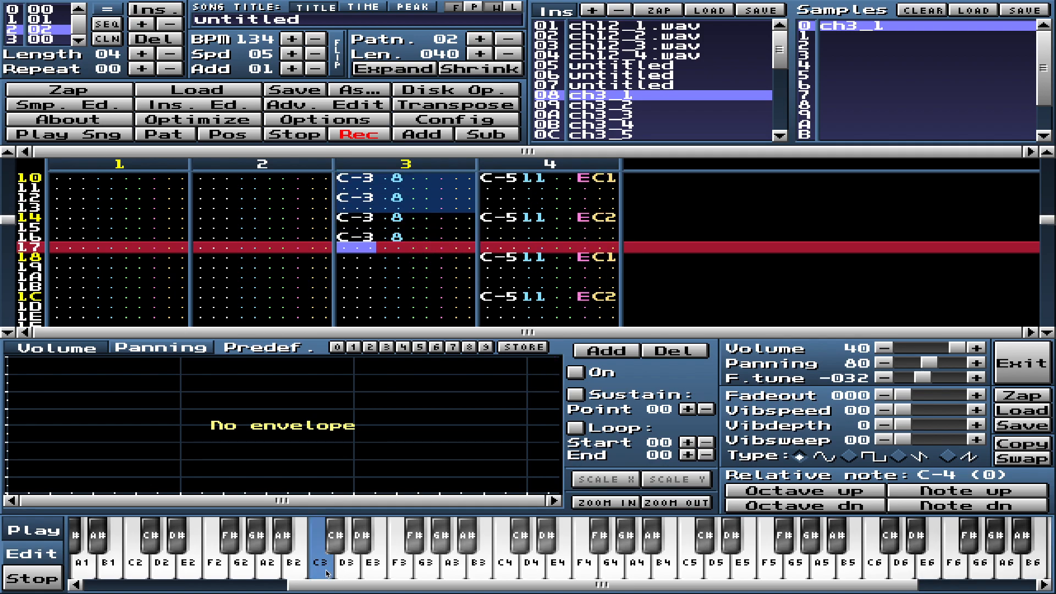
scroll(down, 3)
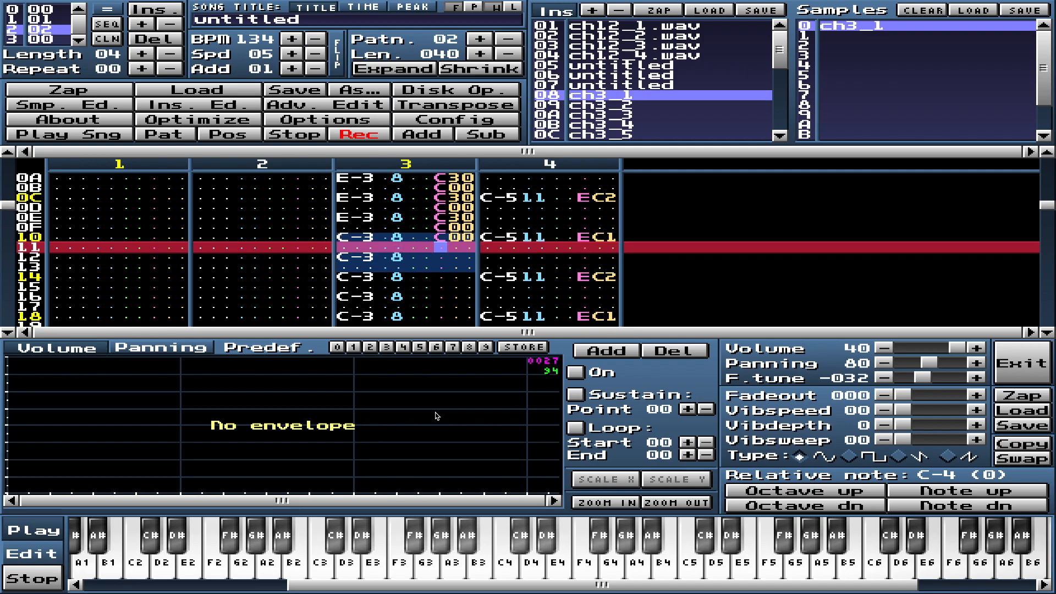
scroll(down, 3)
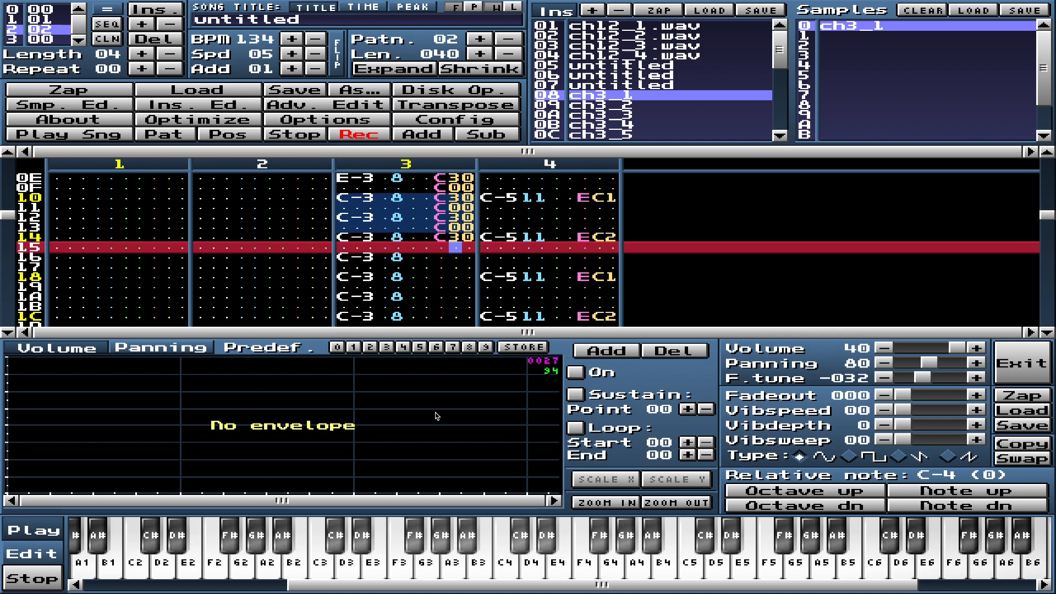
scroll(down, 3)
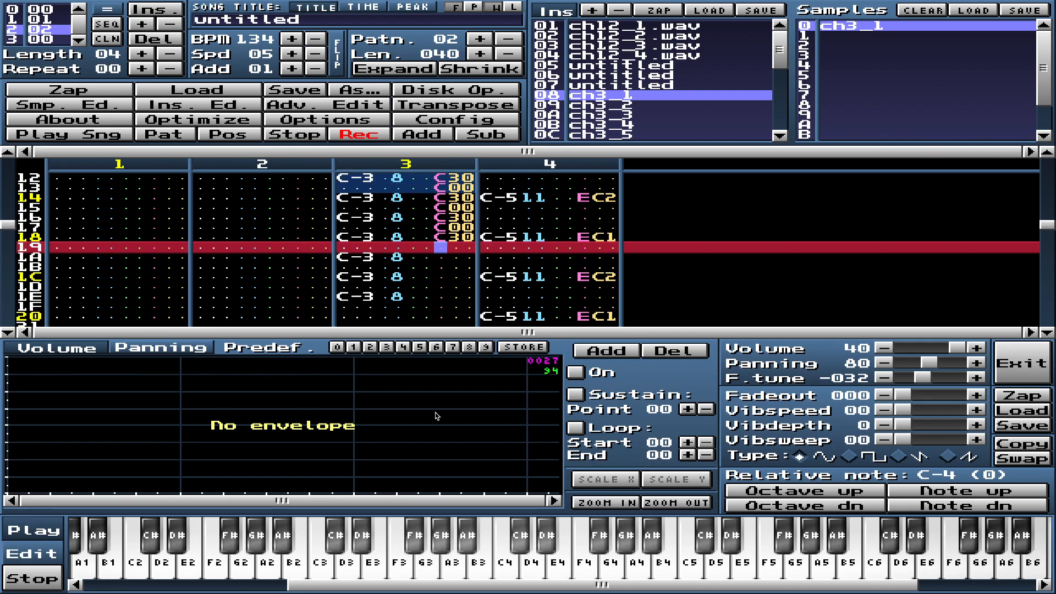
scroll(down, 3)
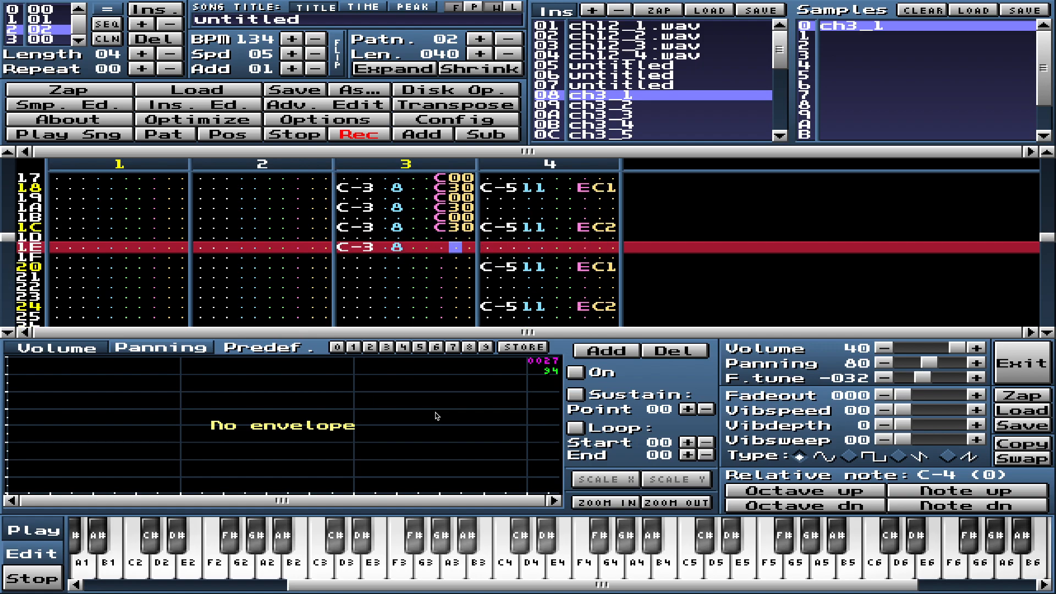
scroll(down, 3)
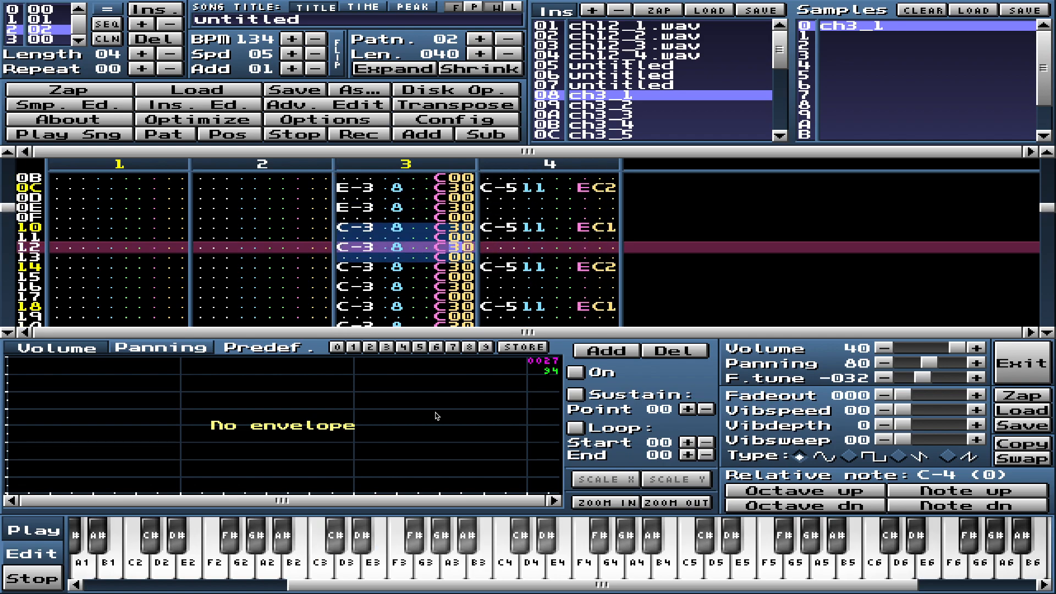
- With Rec on, enter D-3 notes every other row in channel 3, rows 20 to 3E
scroll(down, 3)
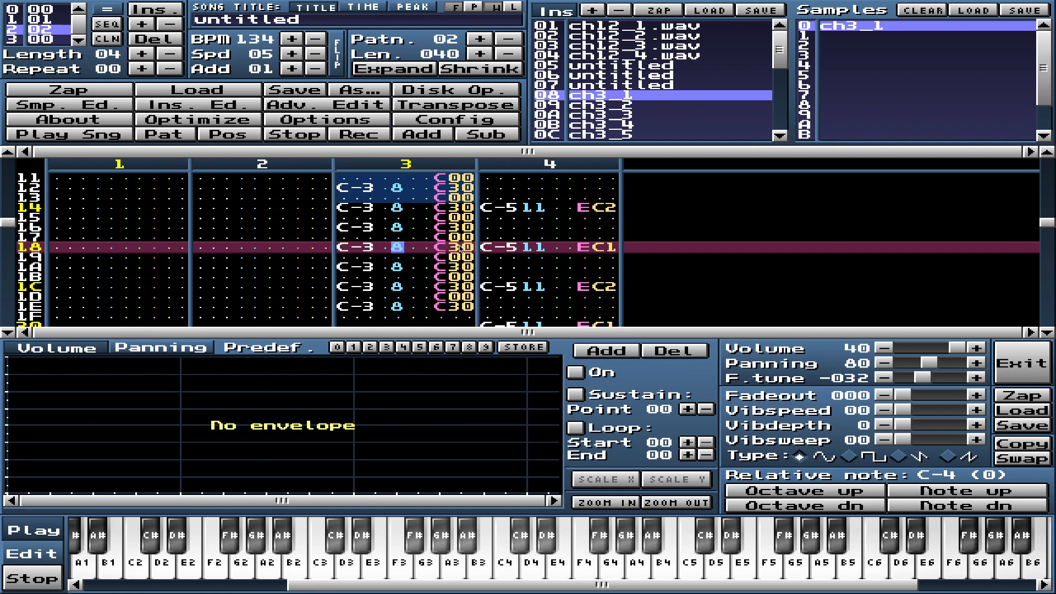
click(360, 135)
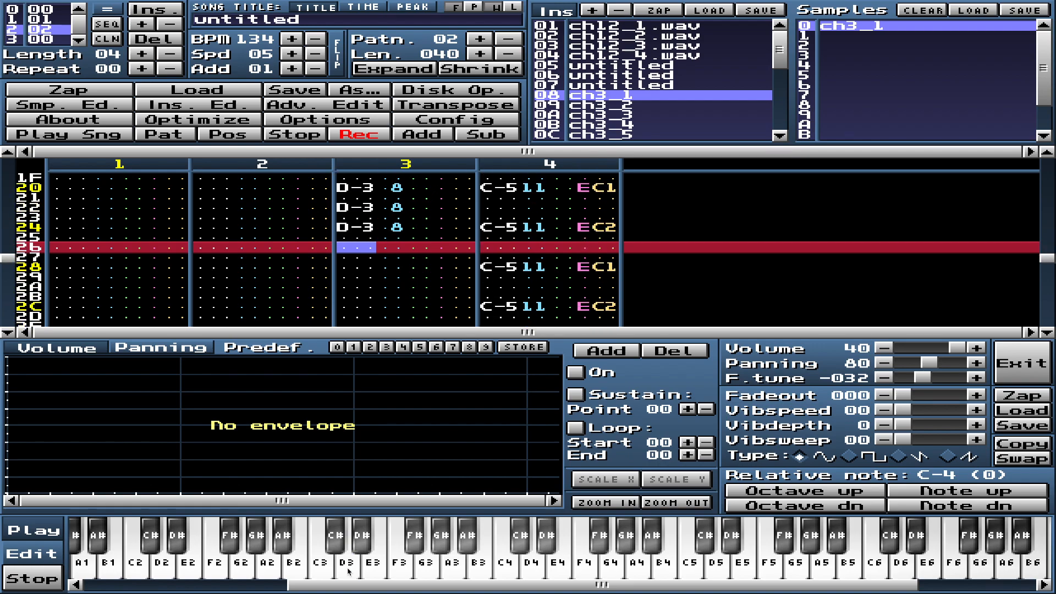
click(376, 546)
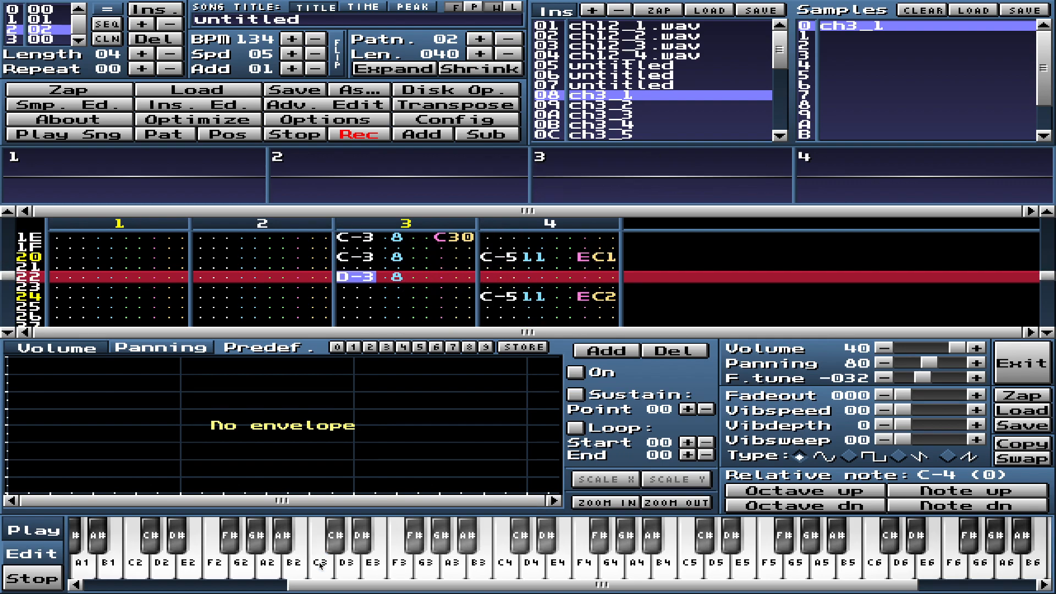
scroll(down, 3)
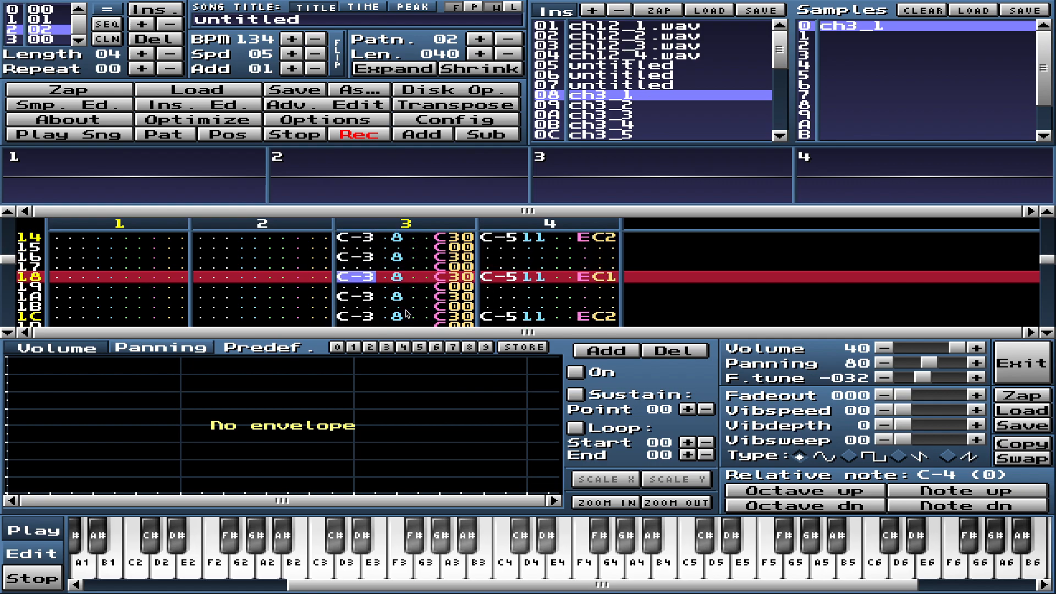
scroll(down, 3)
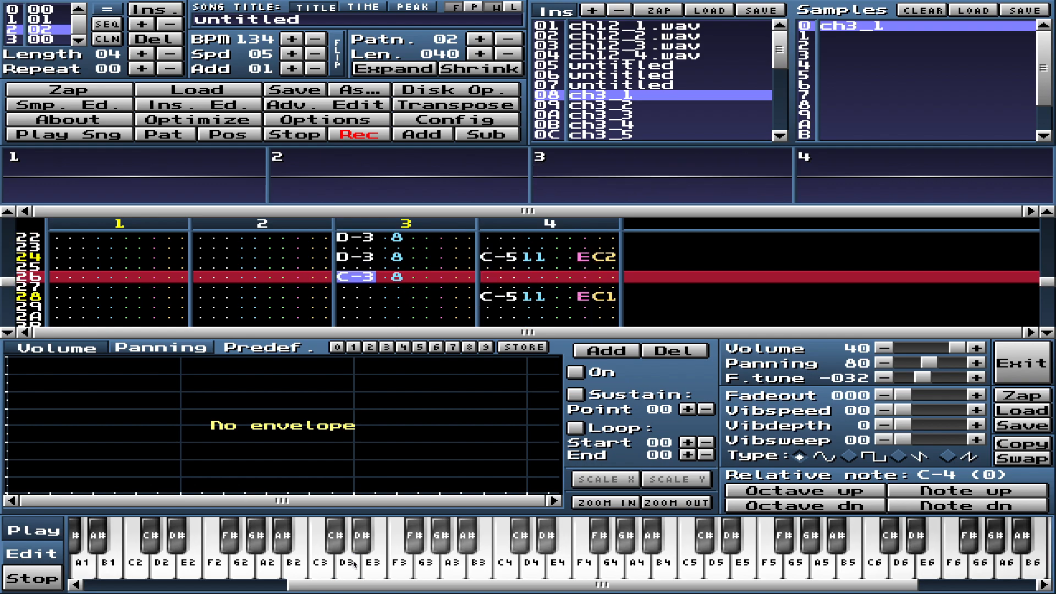
scroll(down, 3)
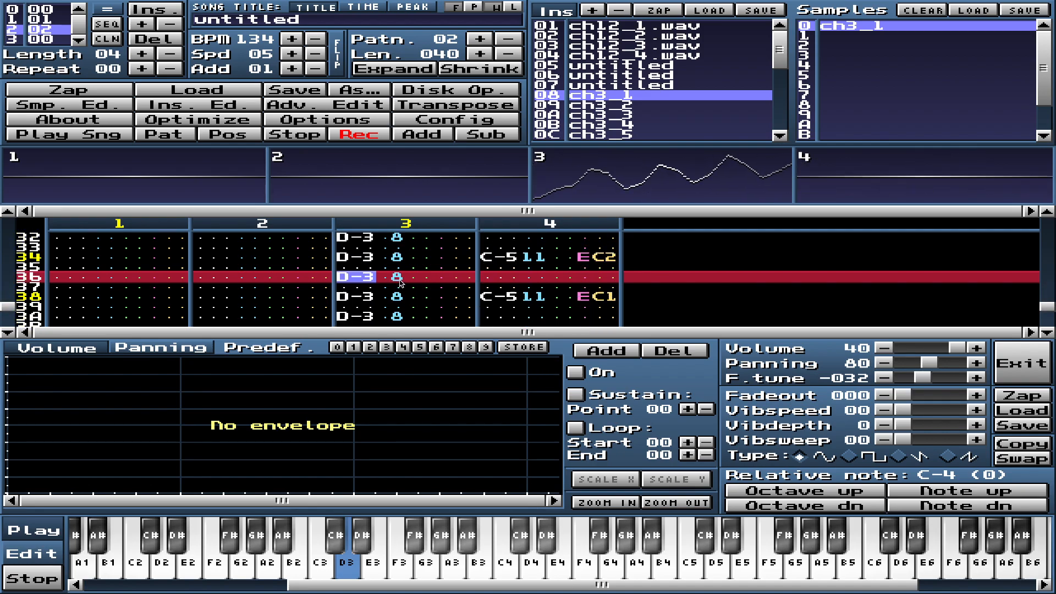
scroll(down, 3)
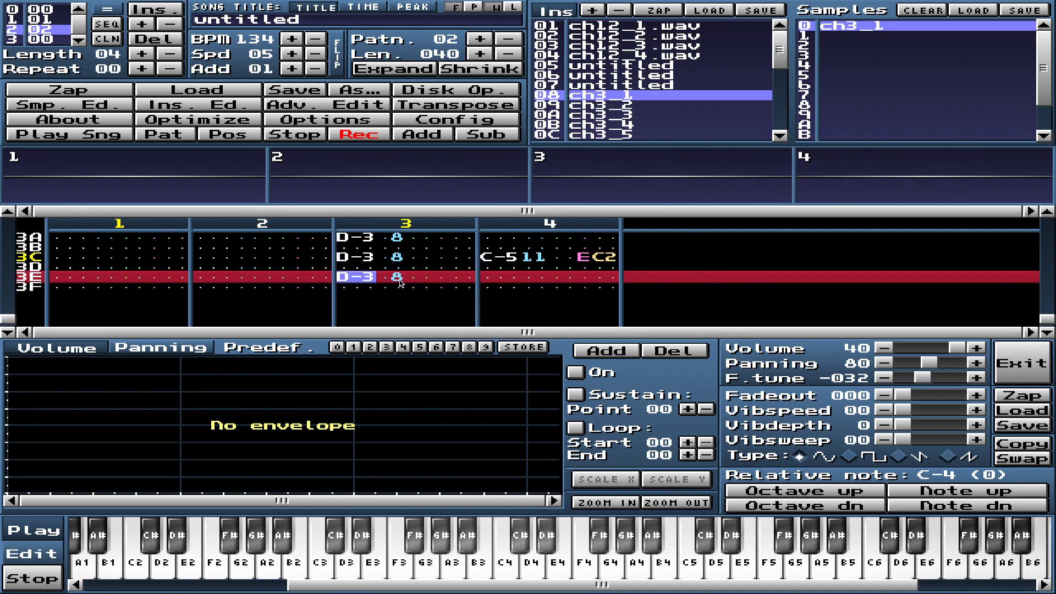
scroll(down, 3)
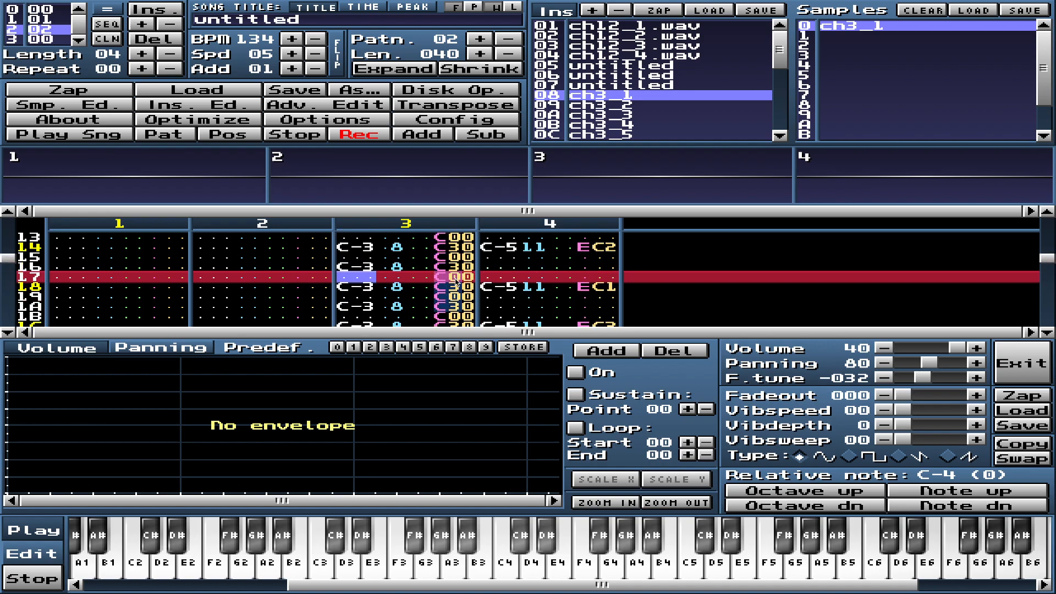
- Type alternating C30 and C00 effects beside the D-3 notes from row 20 onward
scroll(down, 3)
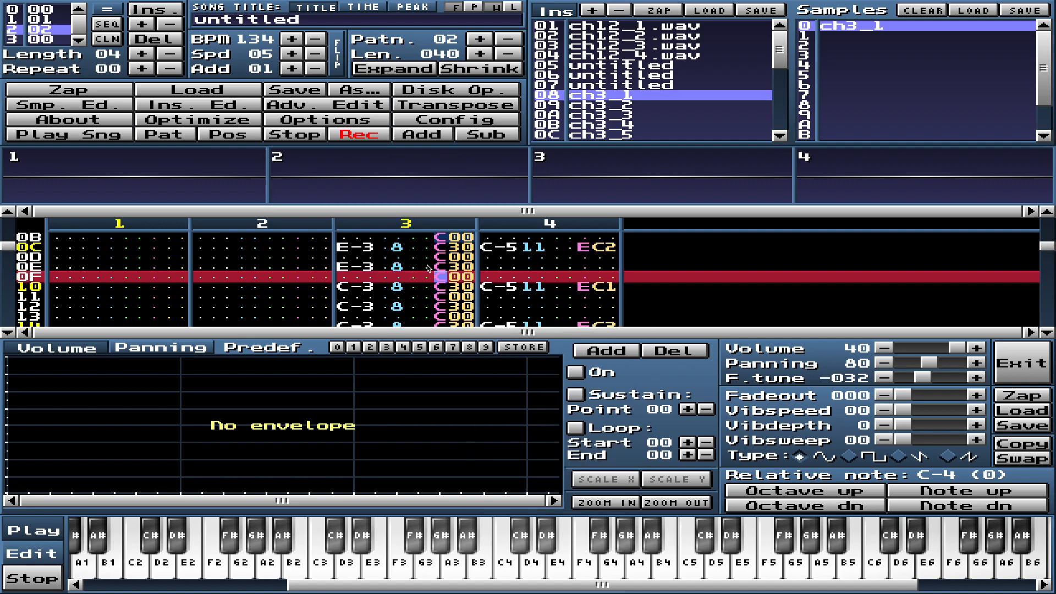
scroll(down, 3)
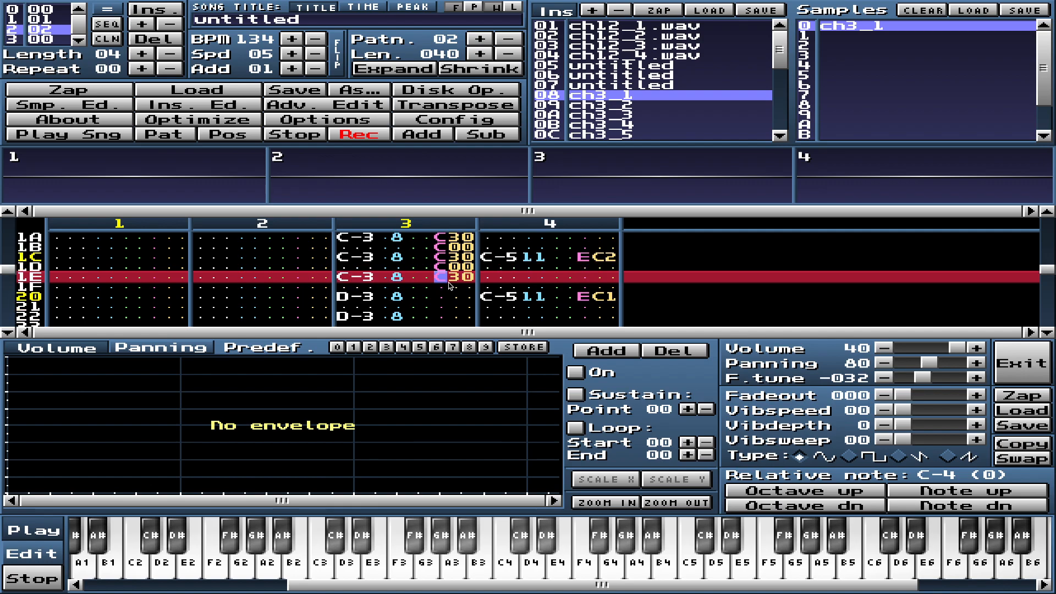
right_click(441, 279)
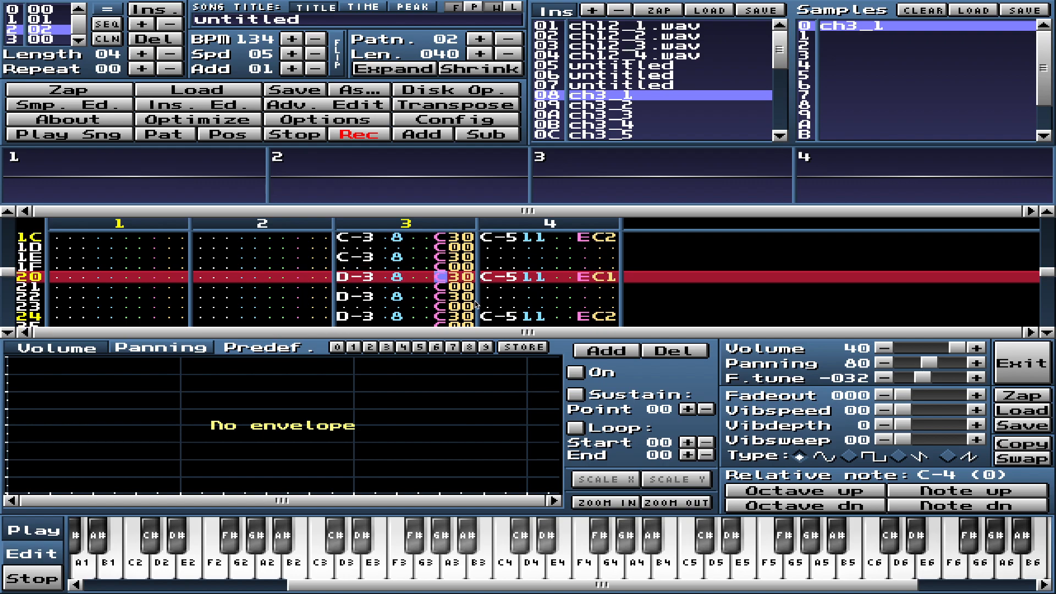
scroll(down, 3)
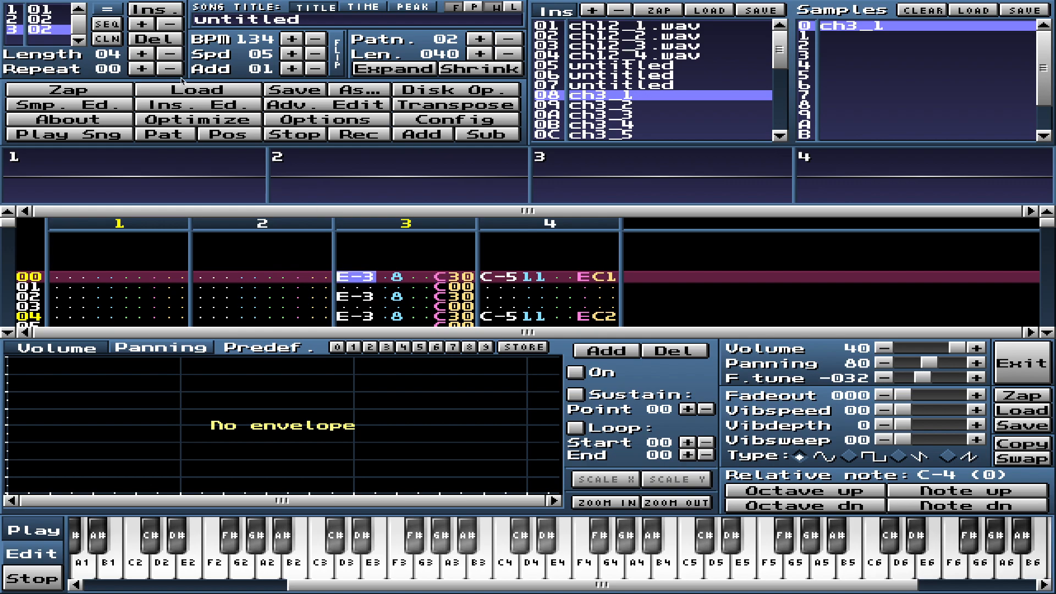
mouse_move(18, 40)
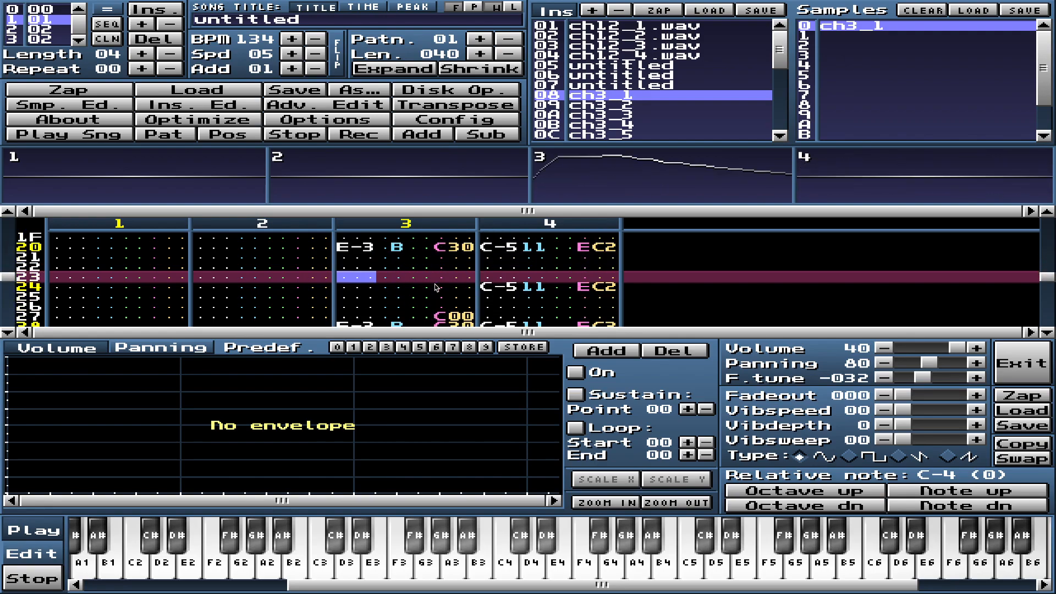
- Set order position 3 to pattern 02, then step through patterns 01 and 00
scroll(down, 3)
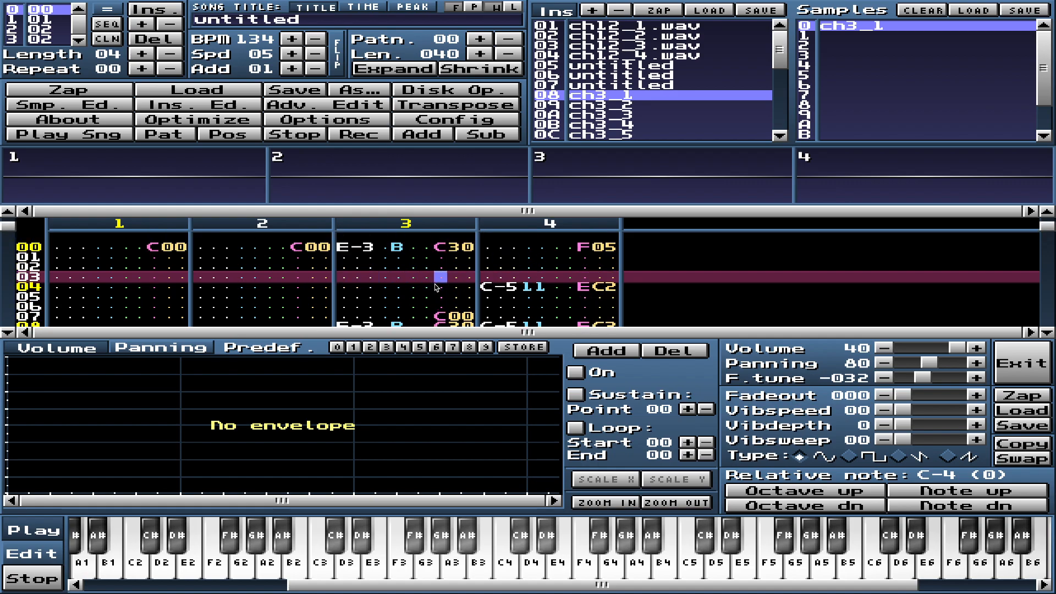
scroll(down, 3)
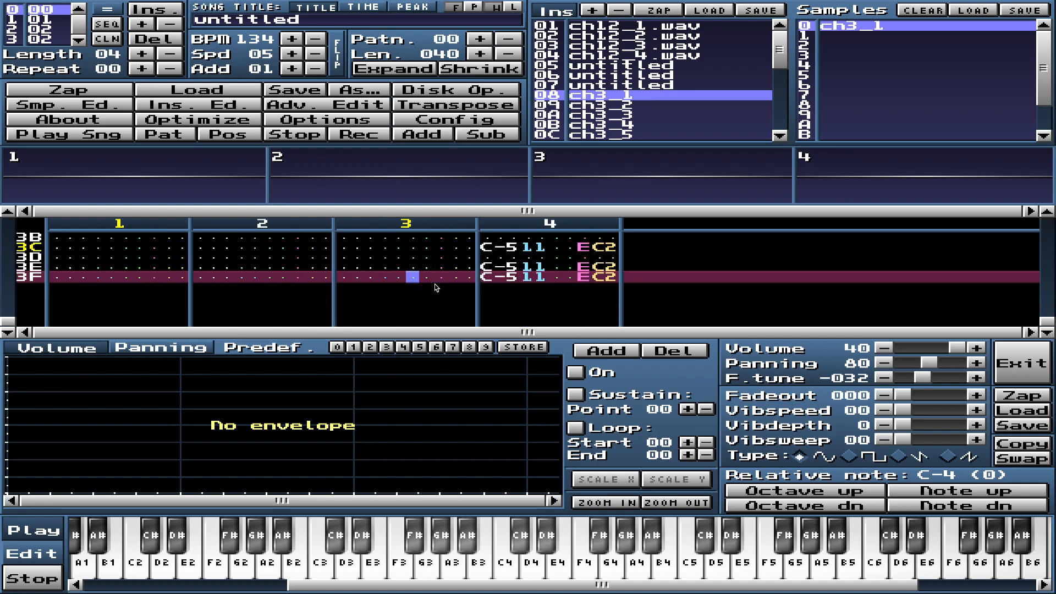